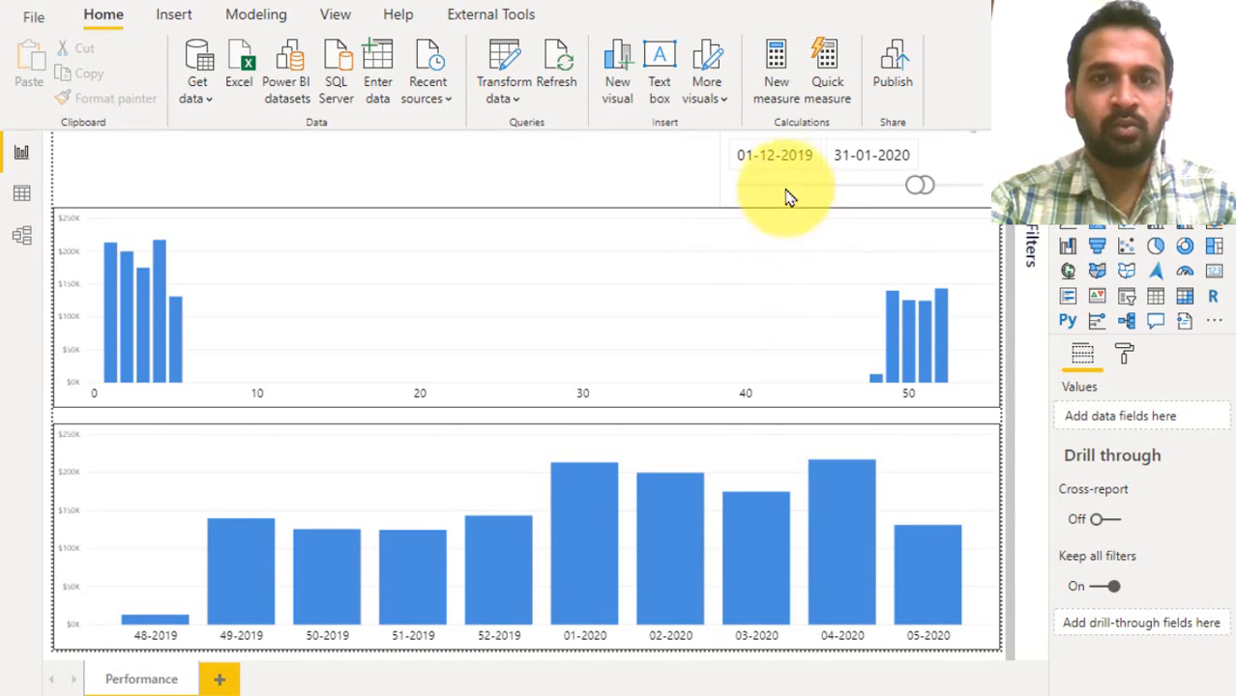
- Change the top chart's X-axis Type from Continuous to Categorical in Format visual
click(774, 154)
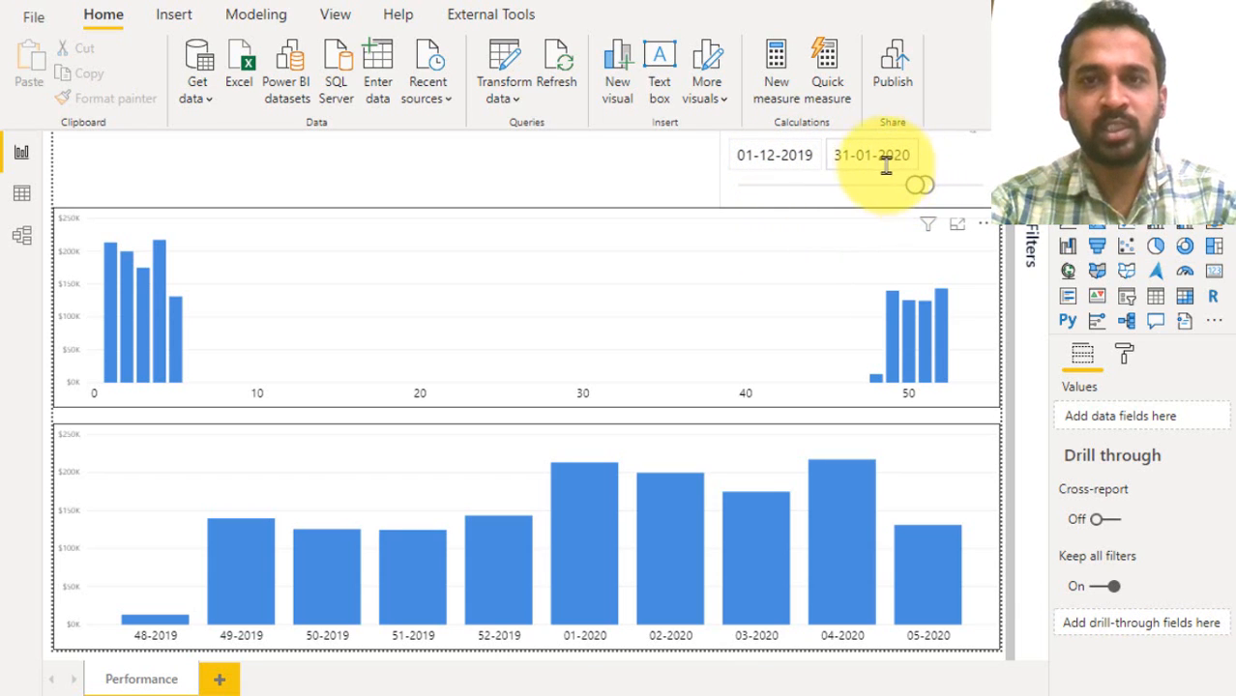
mouse_move(758, 223)
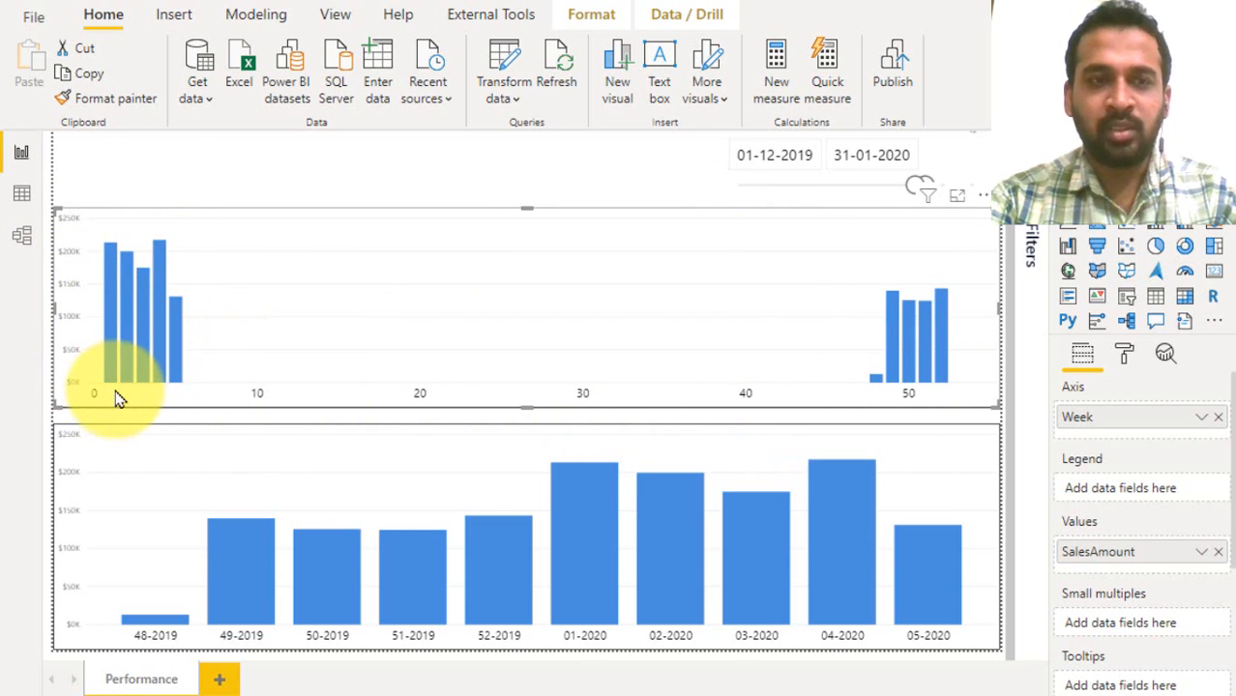
mouse_move(381, 333)
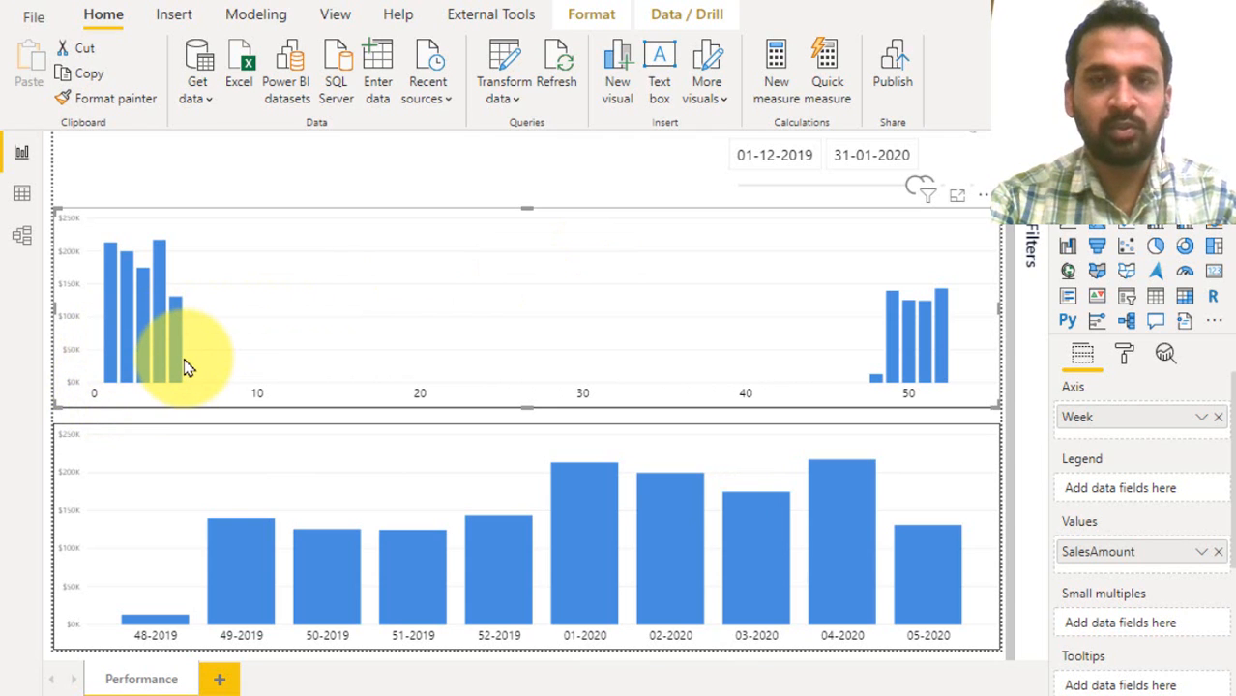
mouse_move(929, 376)
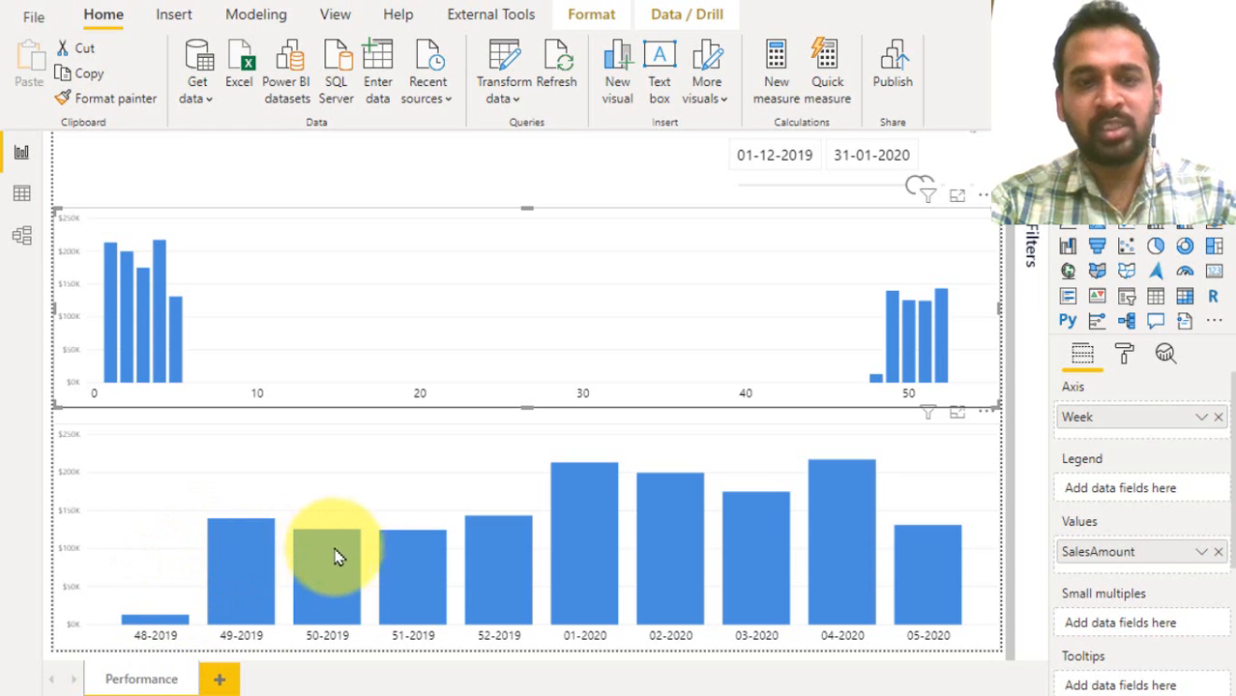
mouse_move(871, 581)
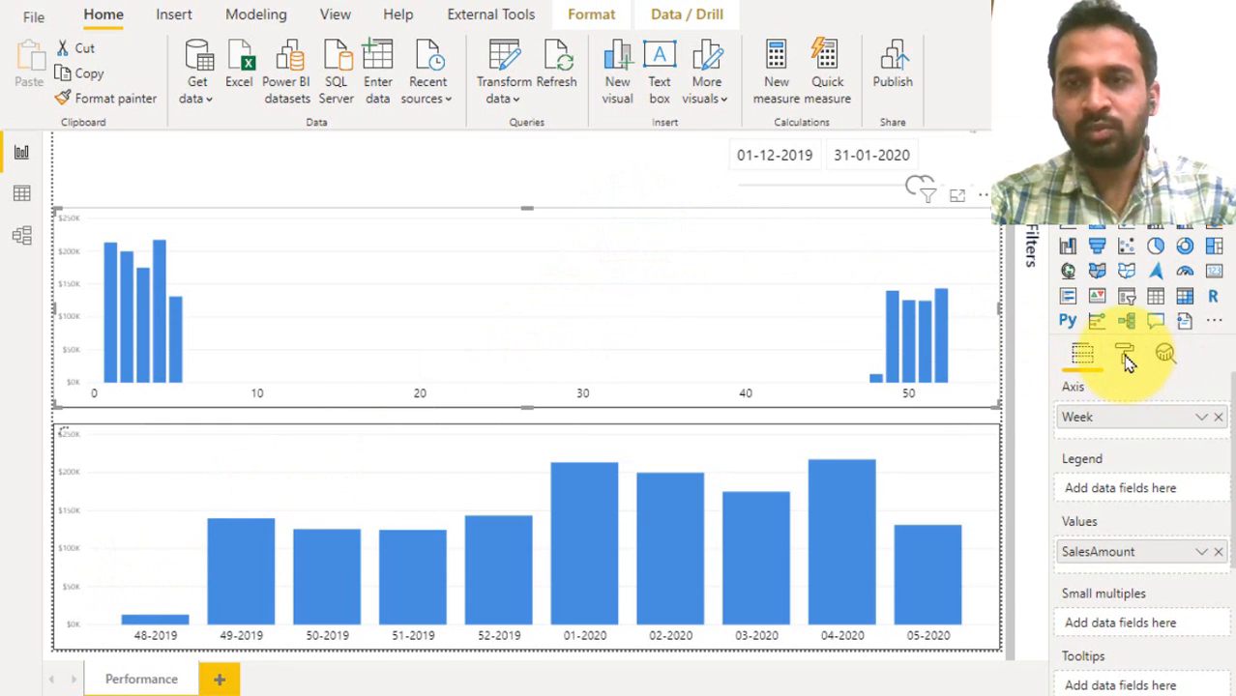
click(1126, 352)
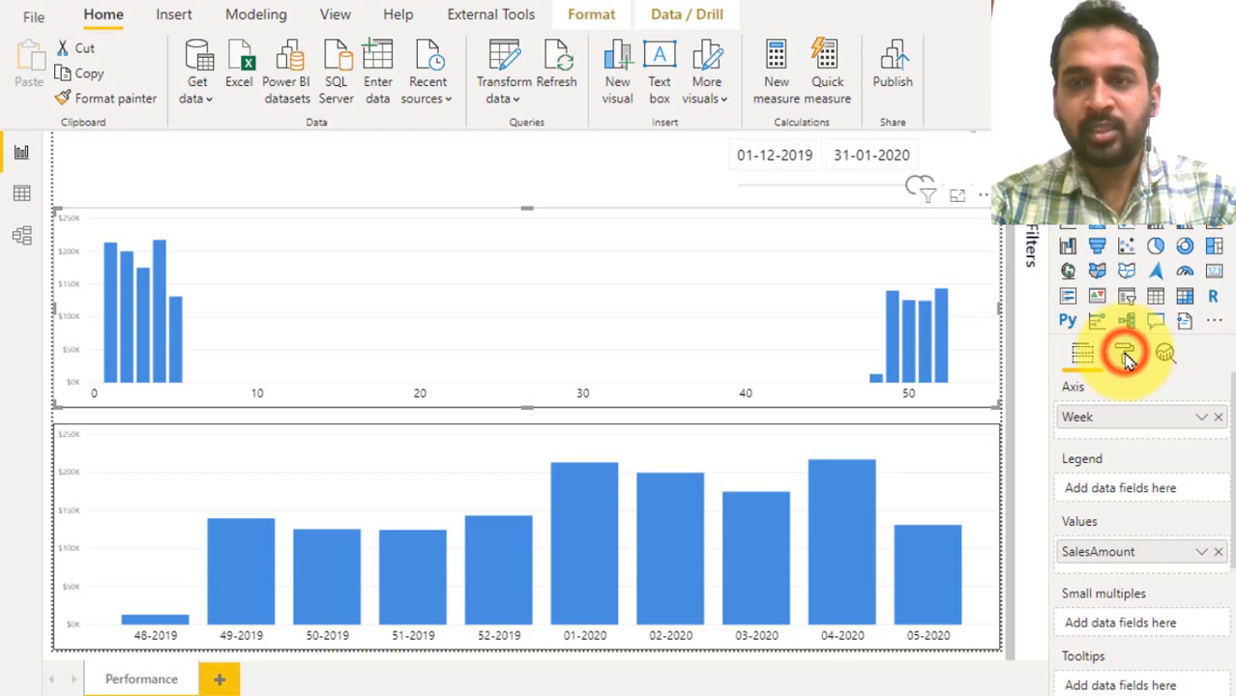
click(1124, 352)
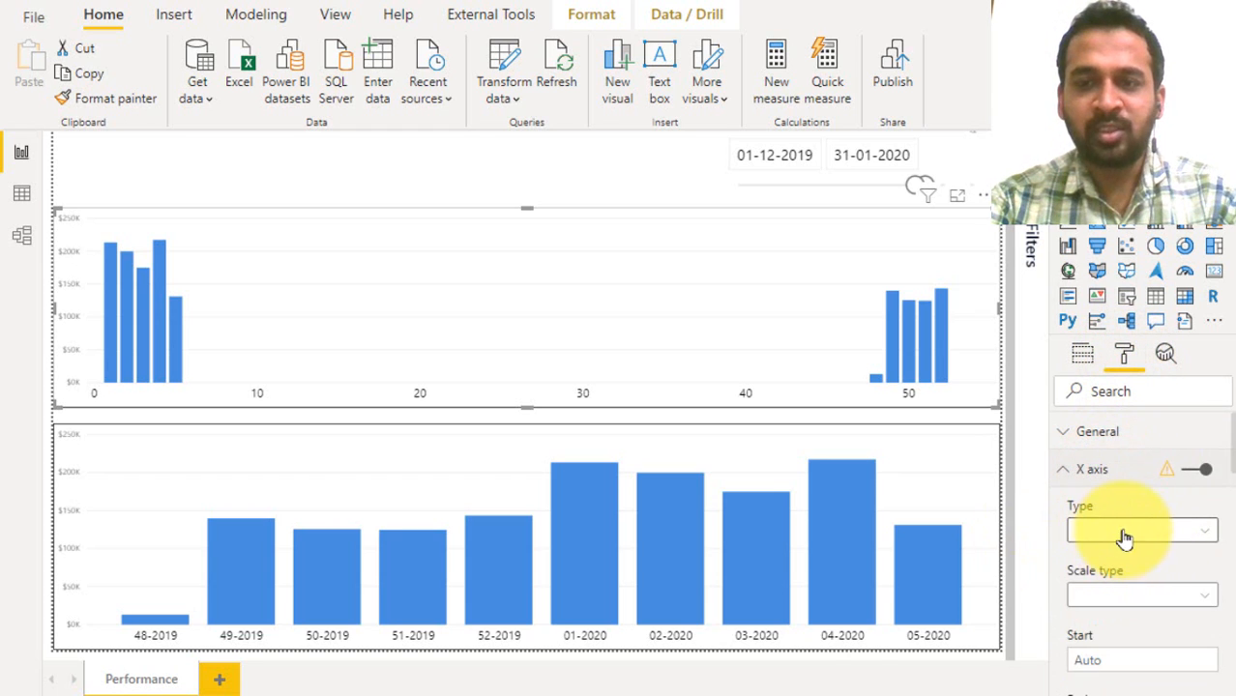
click(1142, 530)
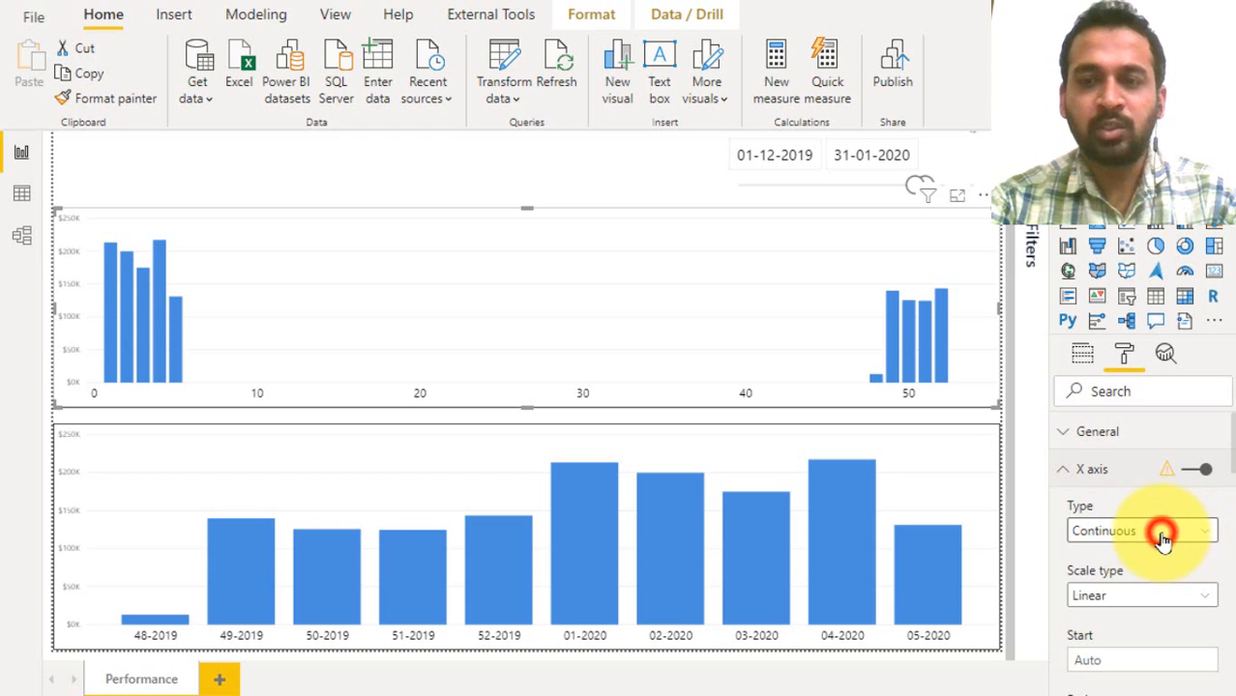
click(1141, 530)
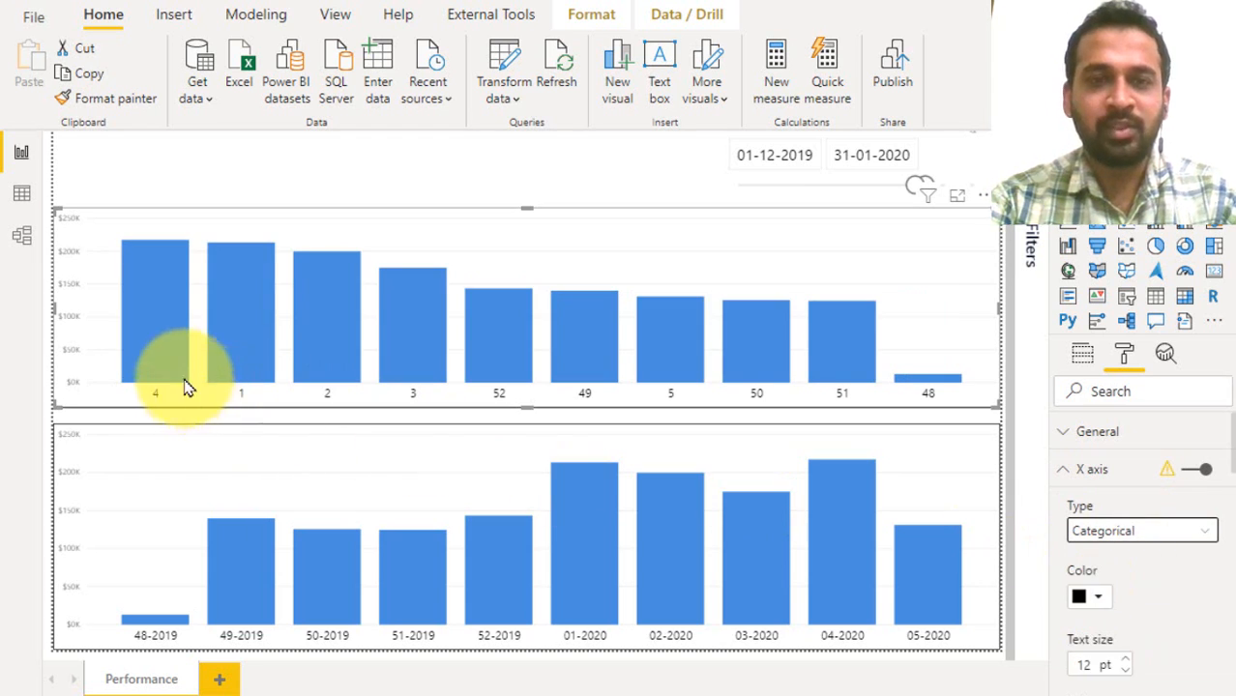
mouse_move(754, 368)
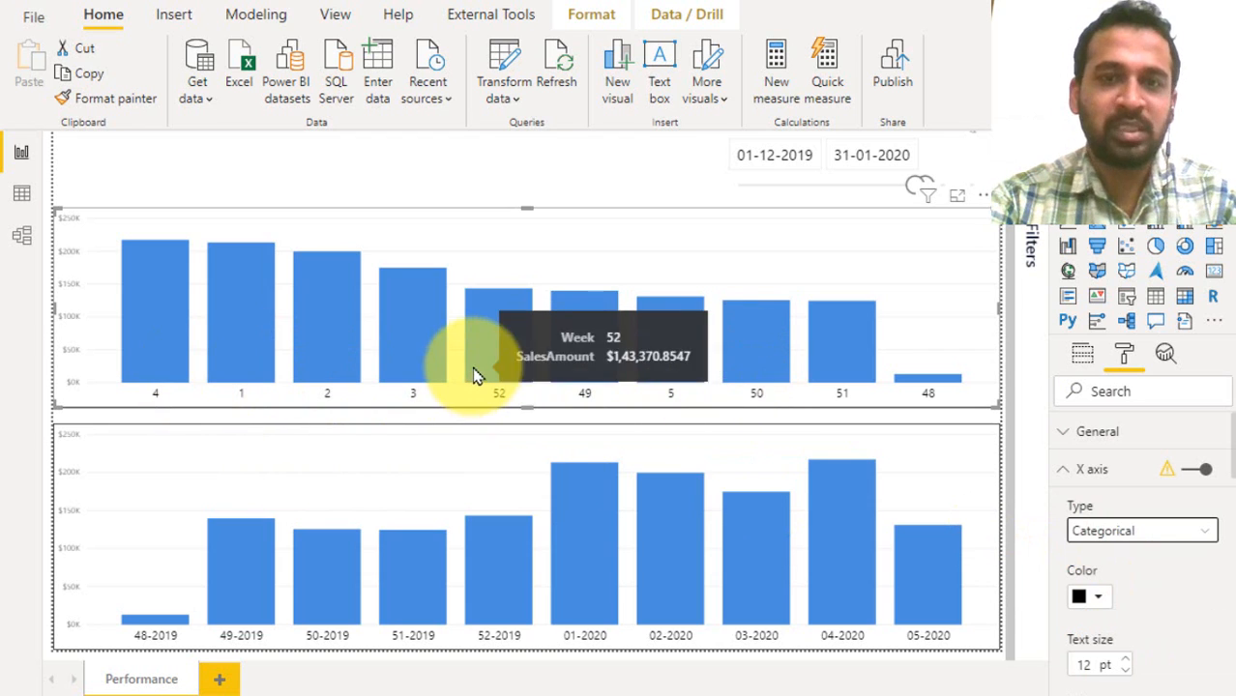
mouse_move(155, 372)
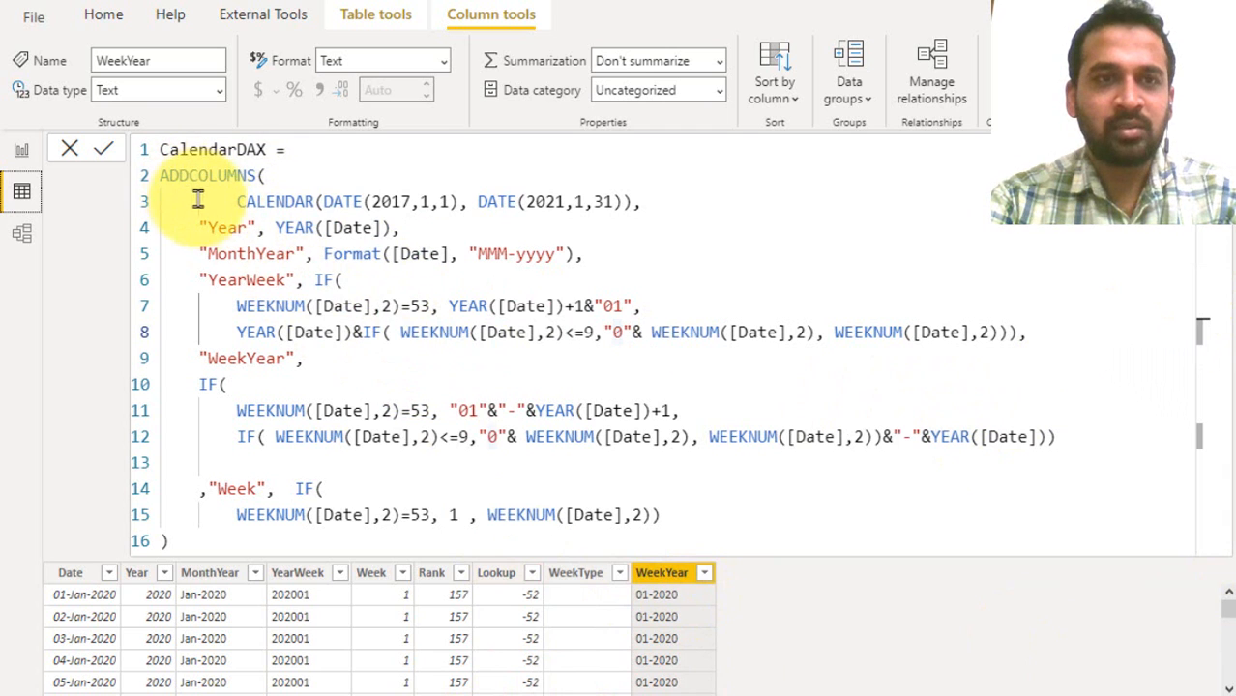
- Highlight the CALENDAR range and Year parts of the CalendarDAX formula and select the Date and Year columns
drag(236, 201, 449, 201)
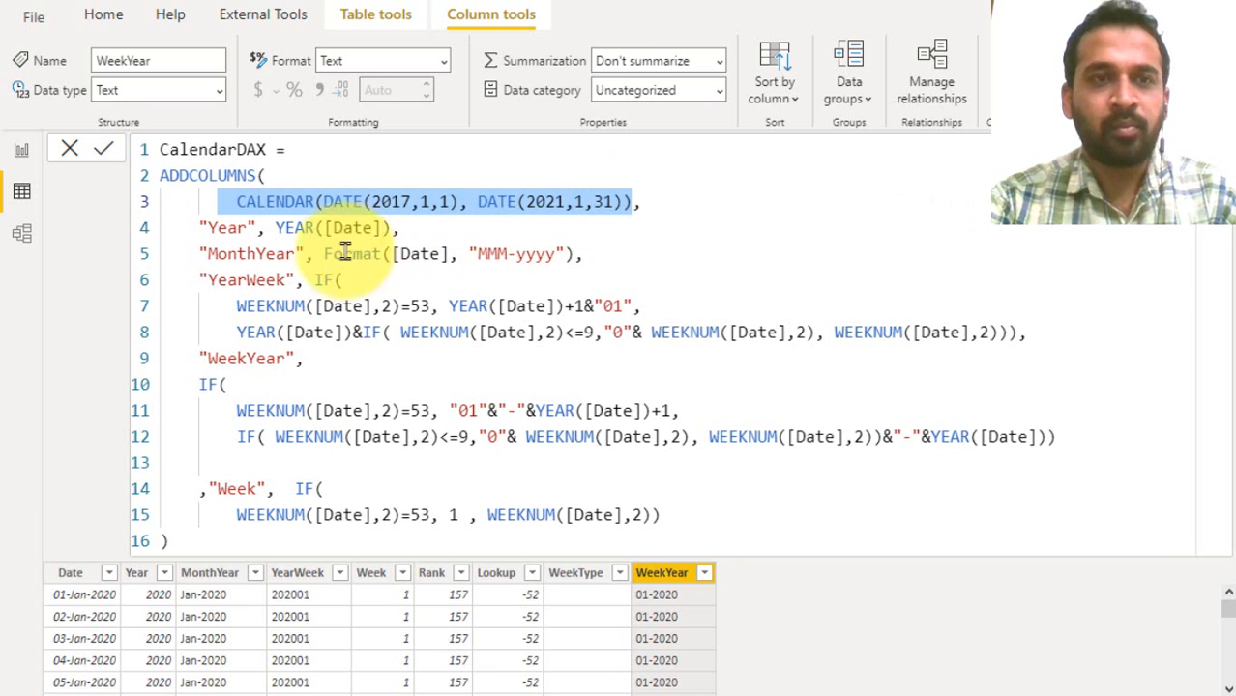
click(203, 174)
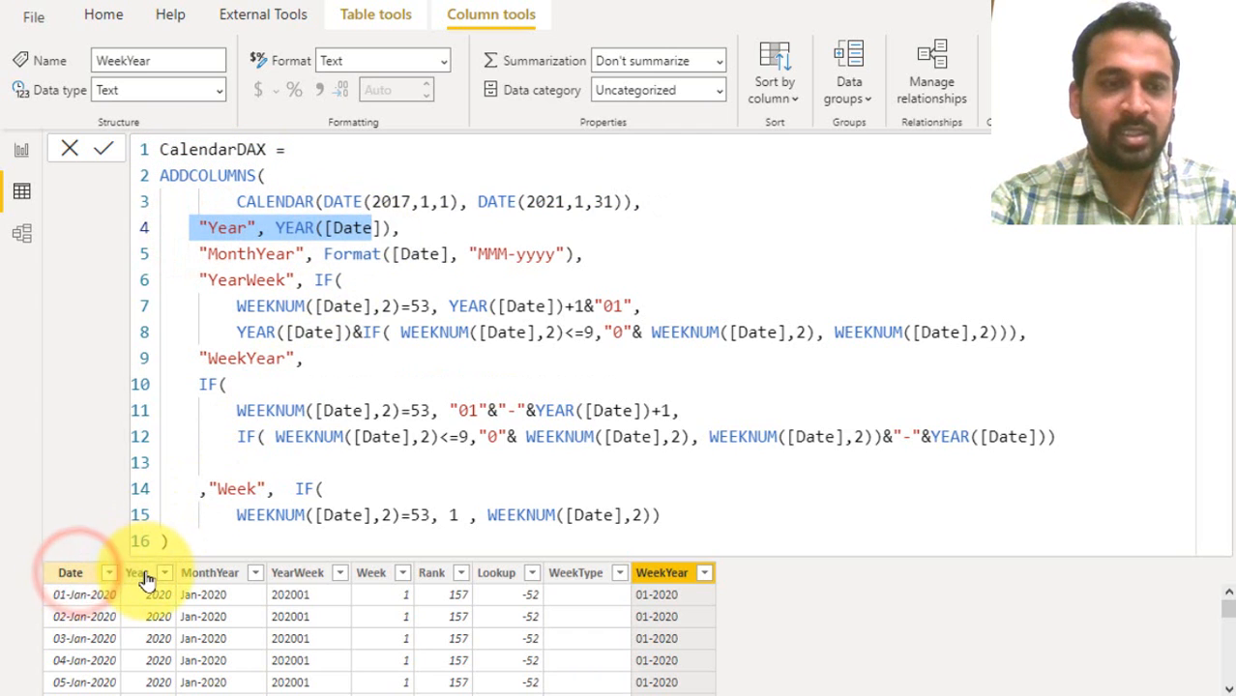
click(70, 572)
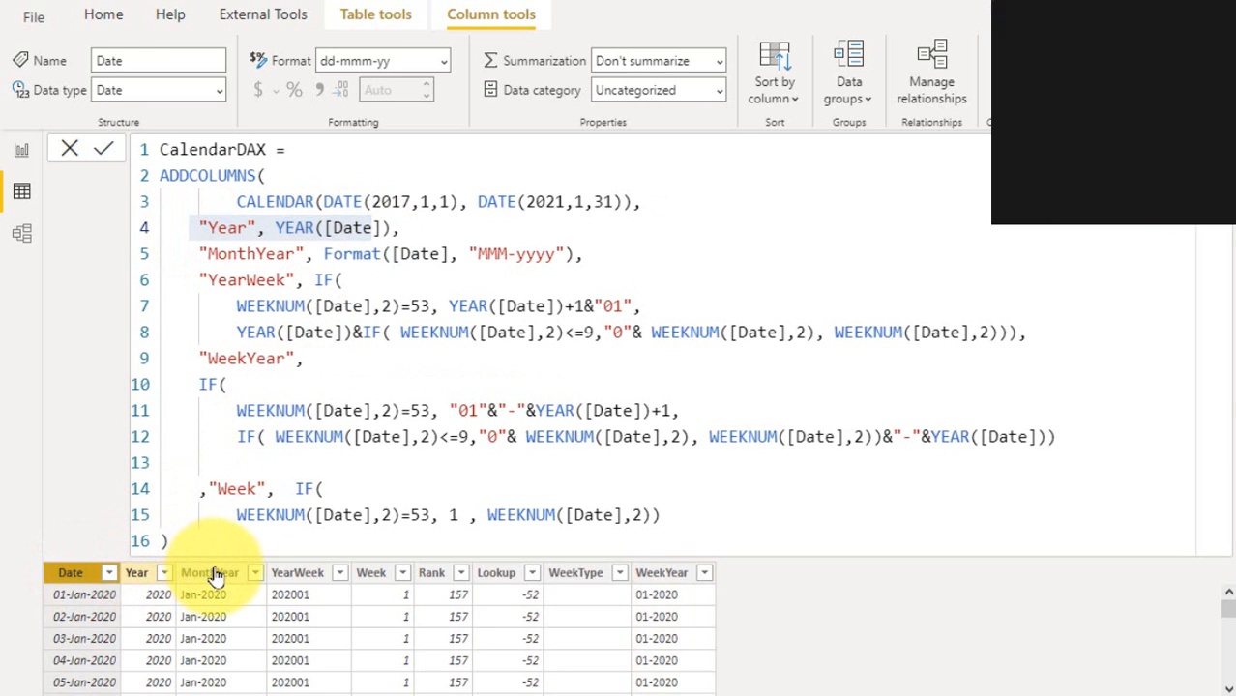
click(136, 573)
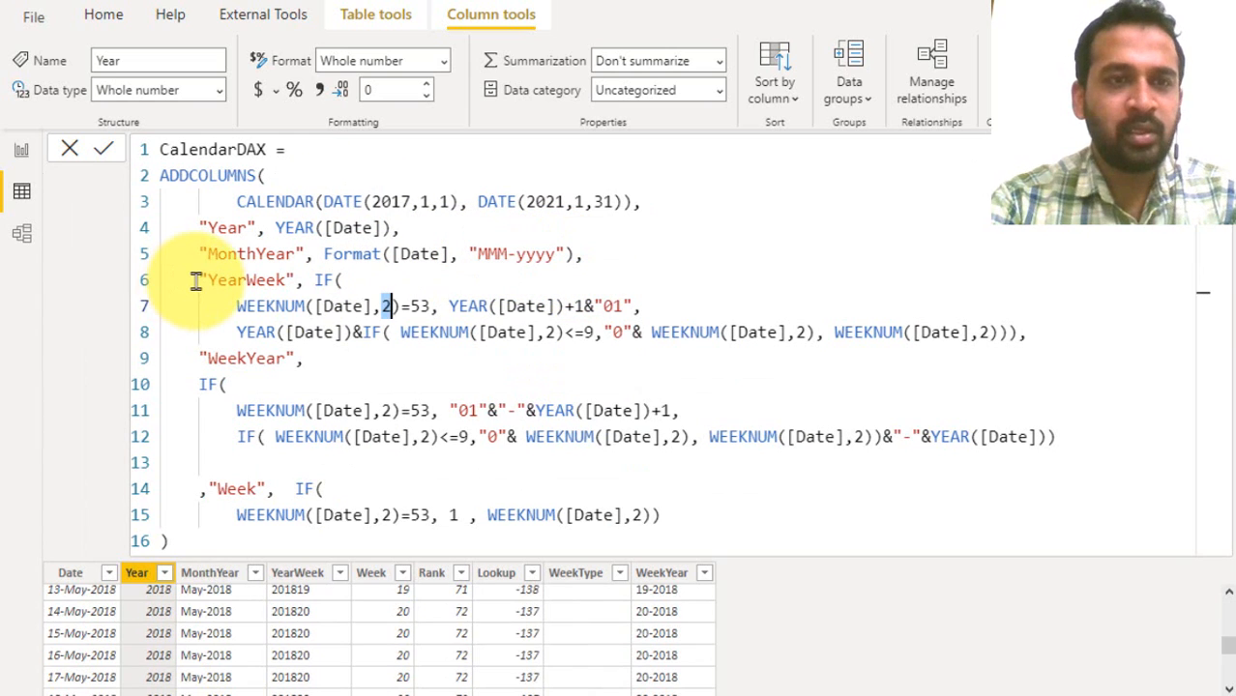
double_click(247, 278)
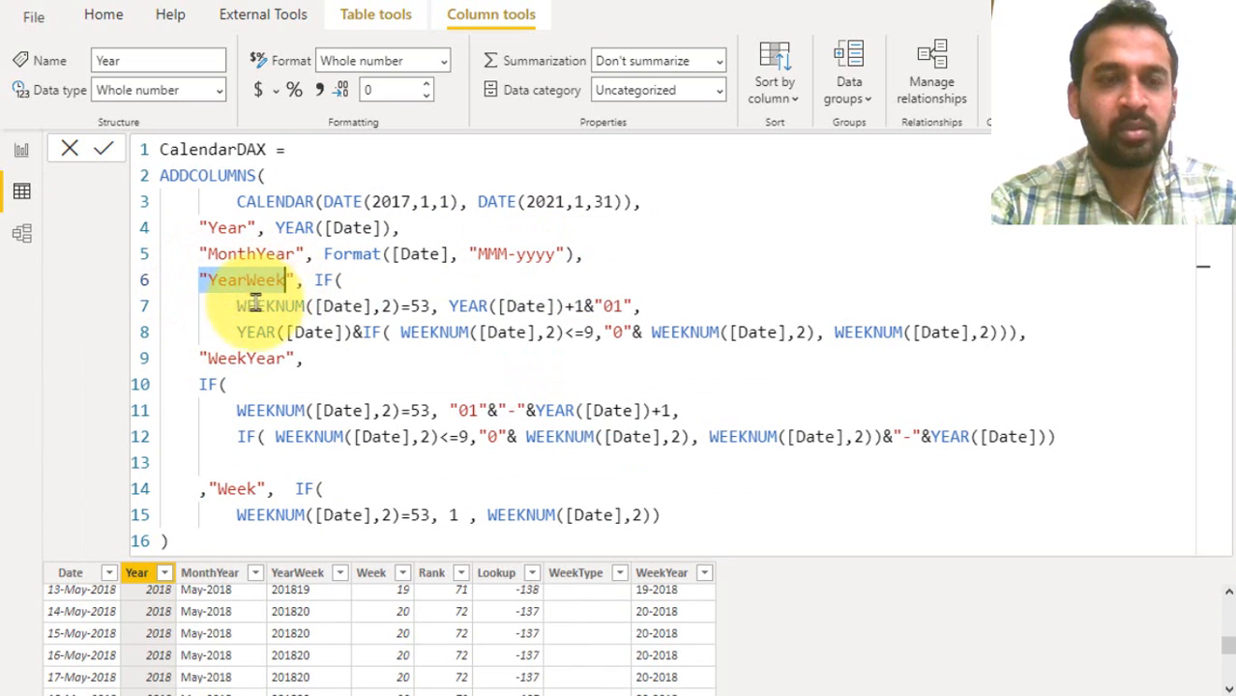
double_click(271, 306)
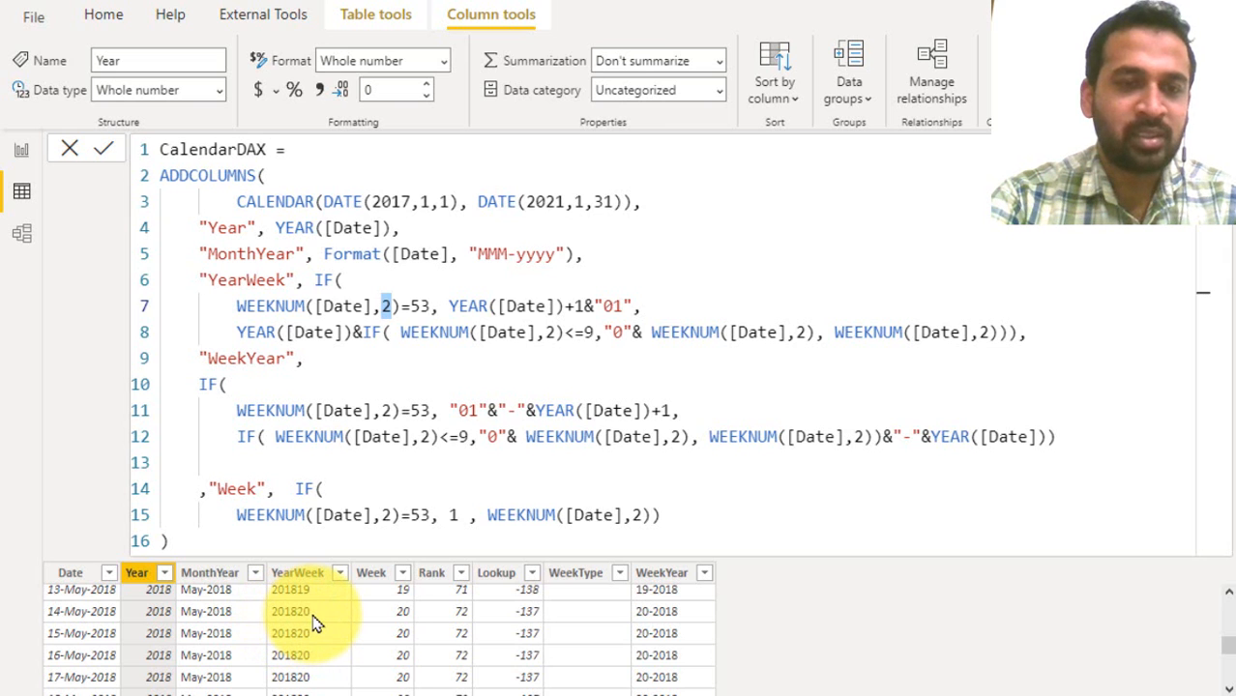
mouse_move(290, 656)
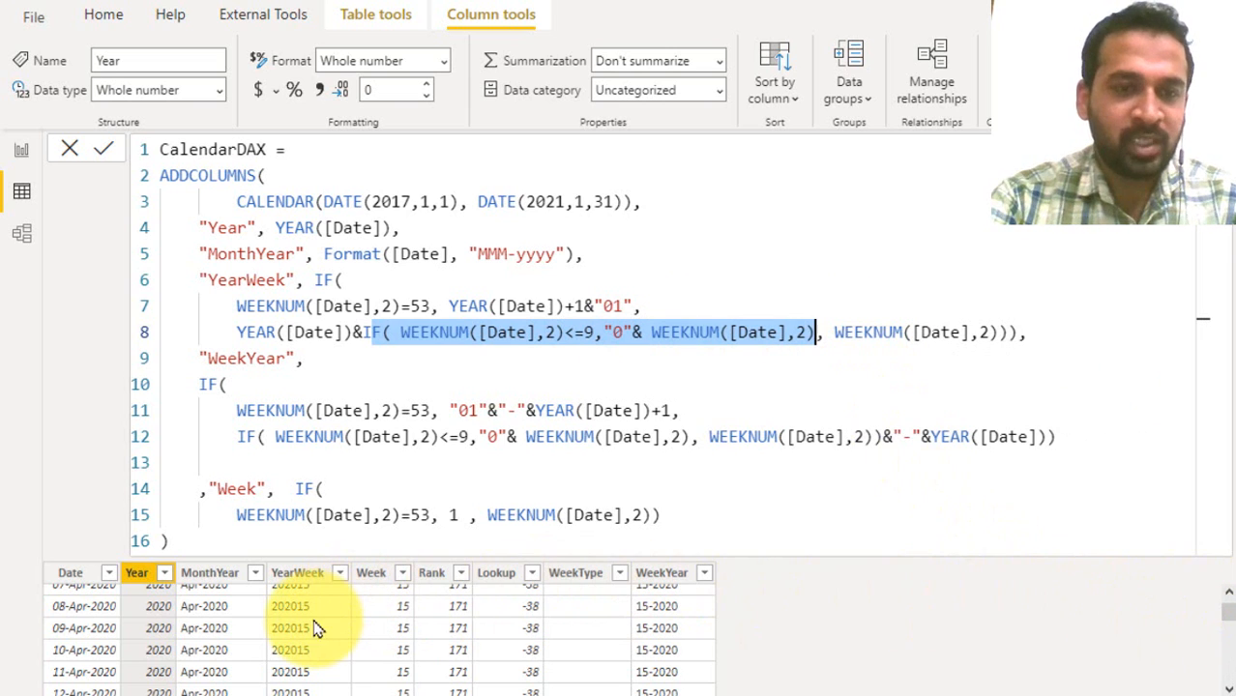
mouse_move(321, 635)
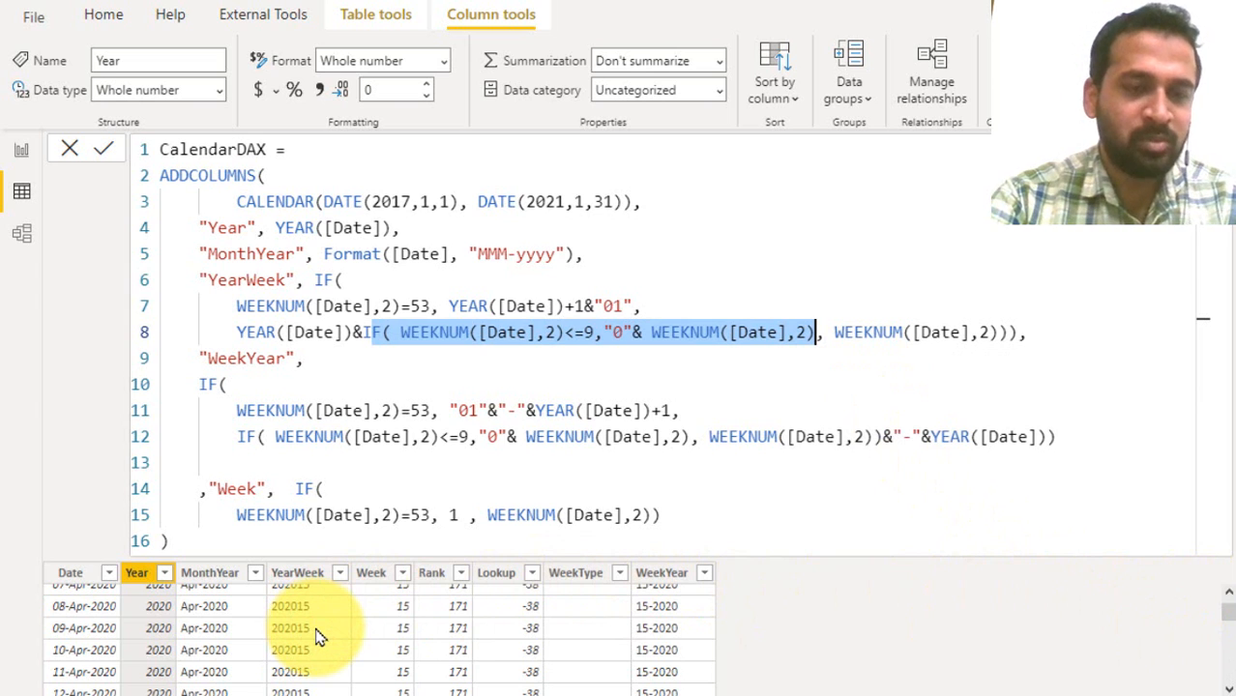
click(298, 573)
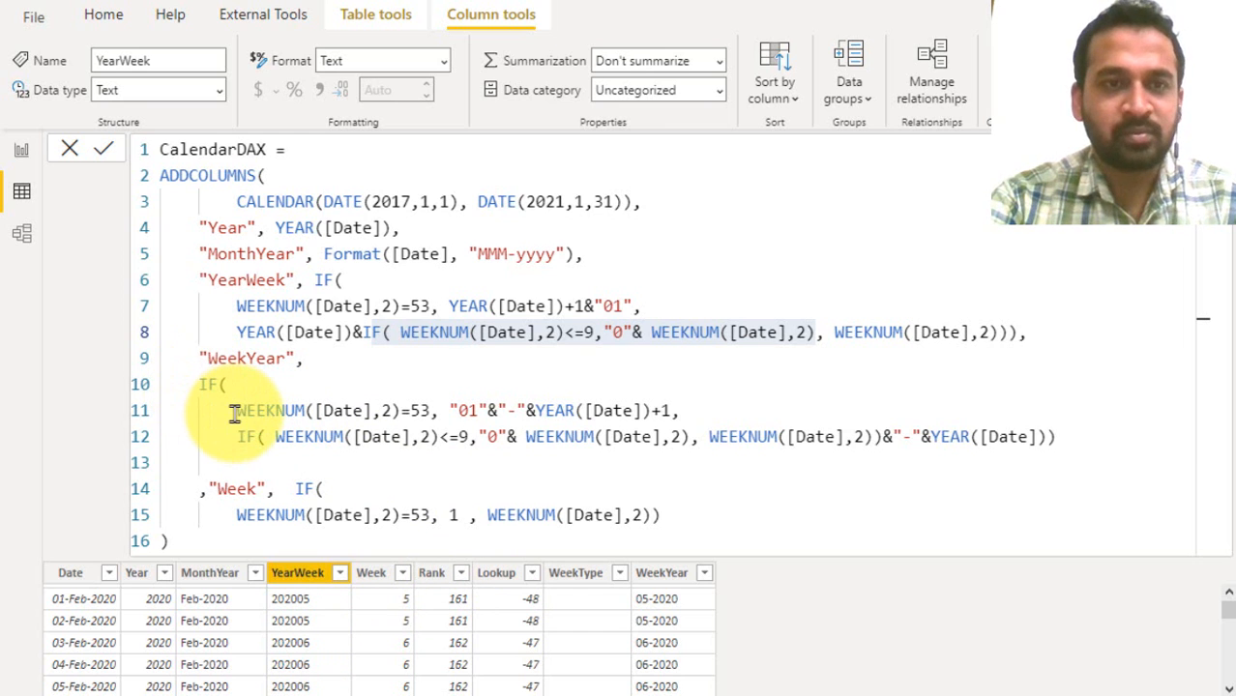
drag(236, 411, 526, 410)
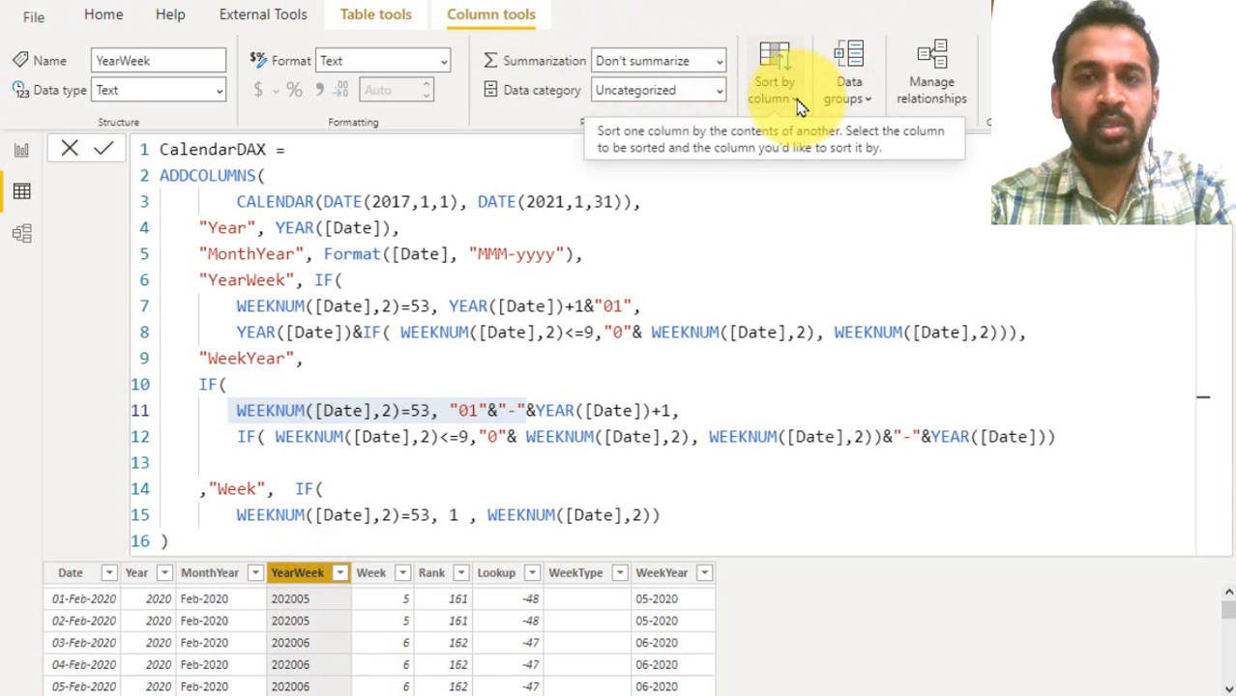
- Set the WeekYear column's Sort by column to YearWeek
click(774, 73)
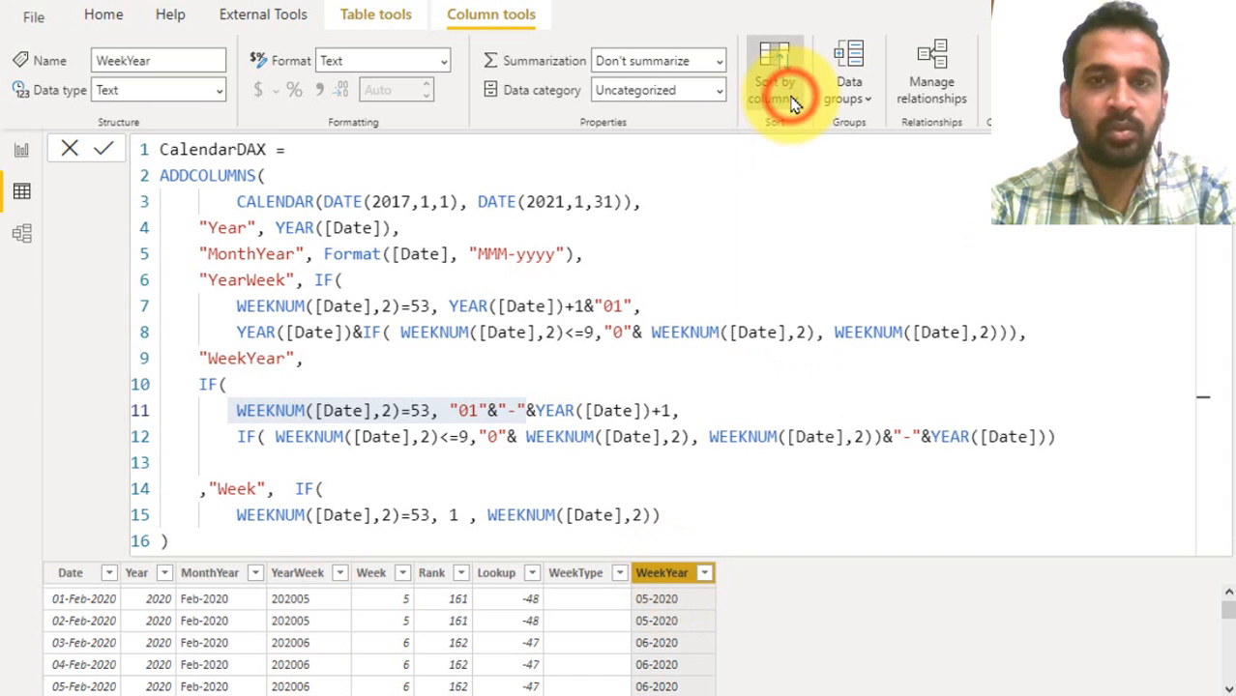
click(773, 74)
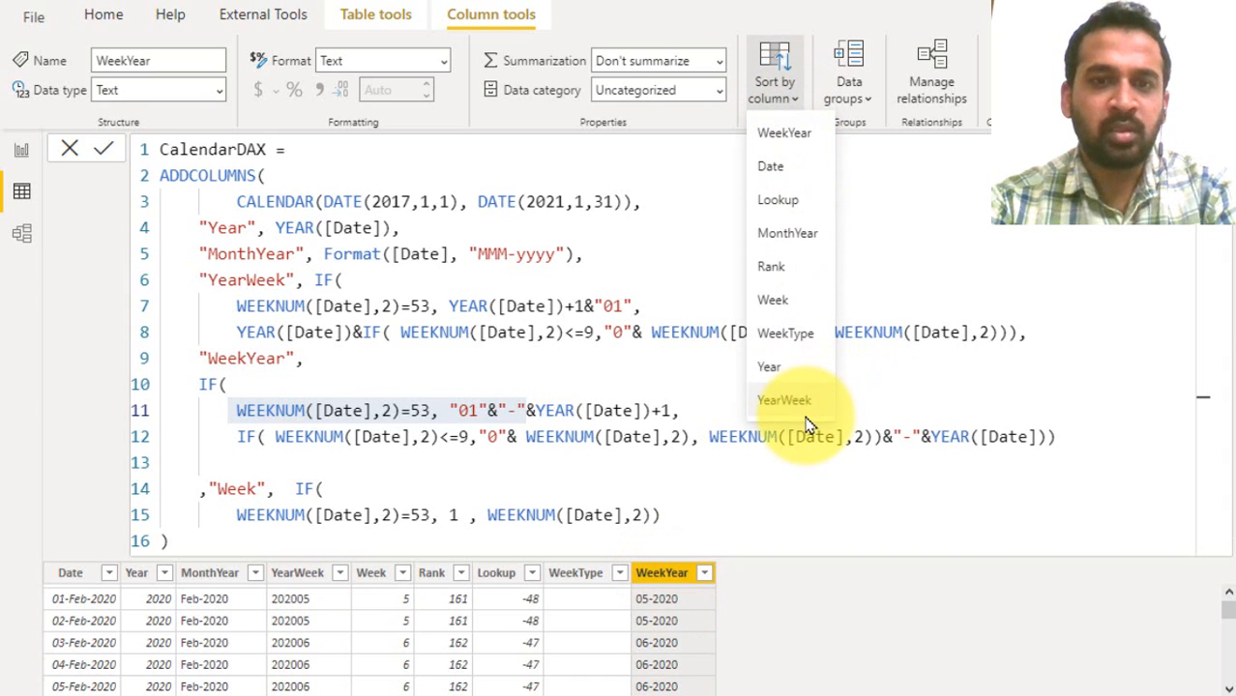
click(785, 398)
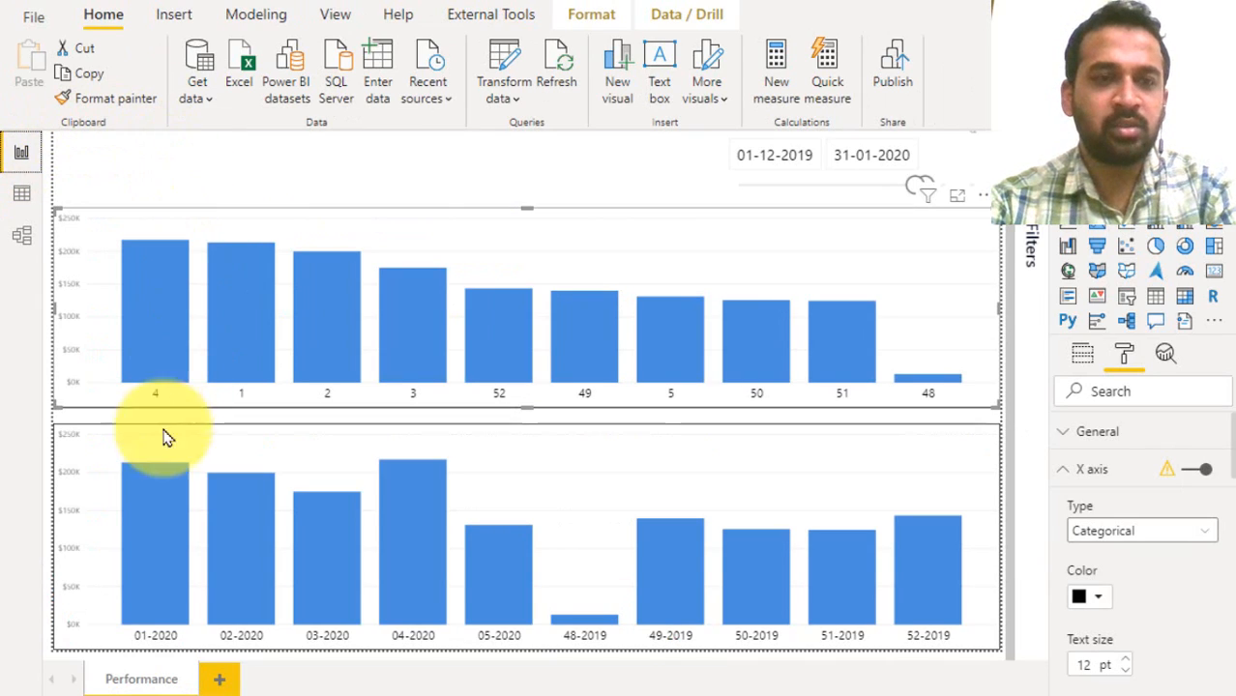
mouse_move(170, 615)
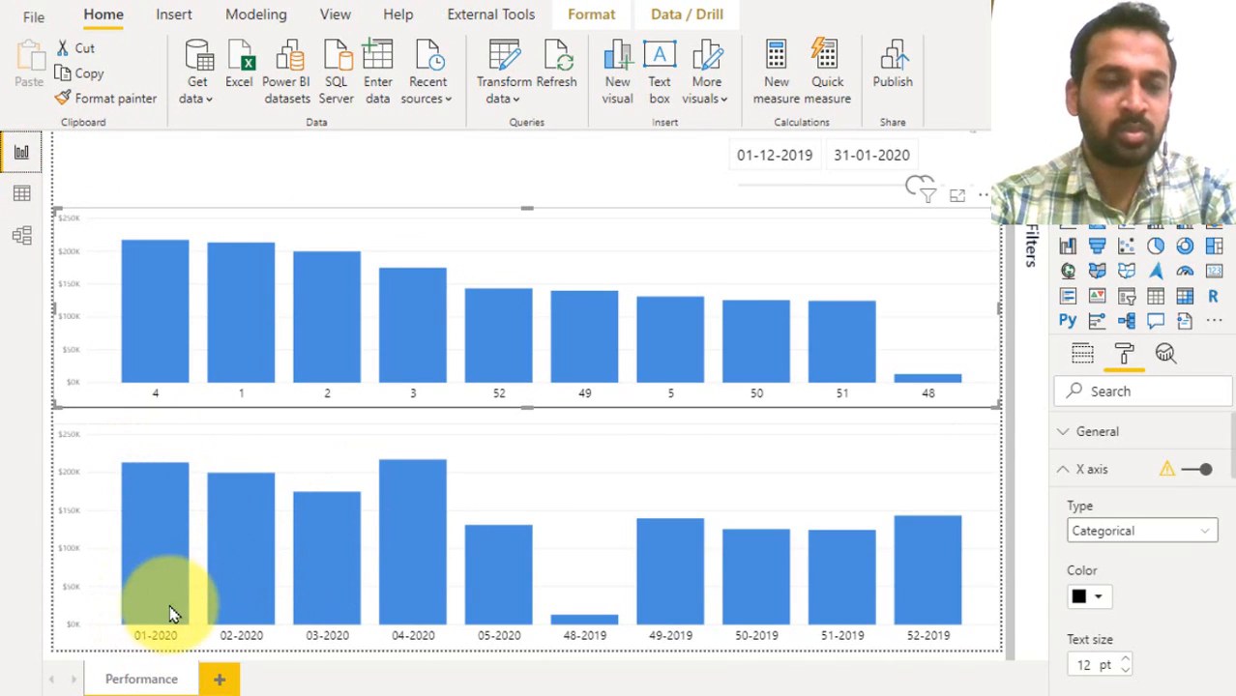
mouse_move(190, 580)
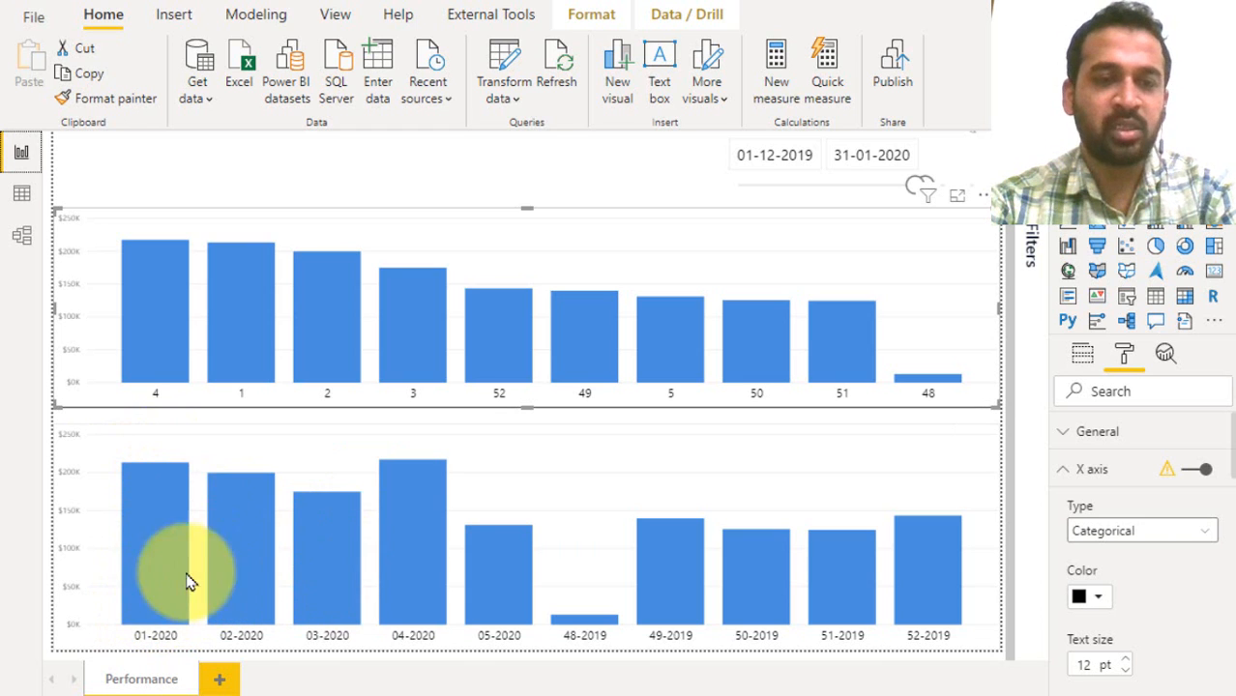
mouse_move(232, 513)
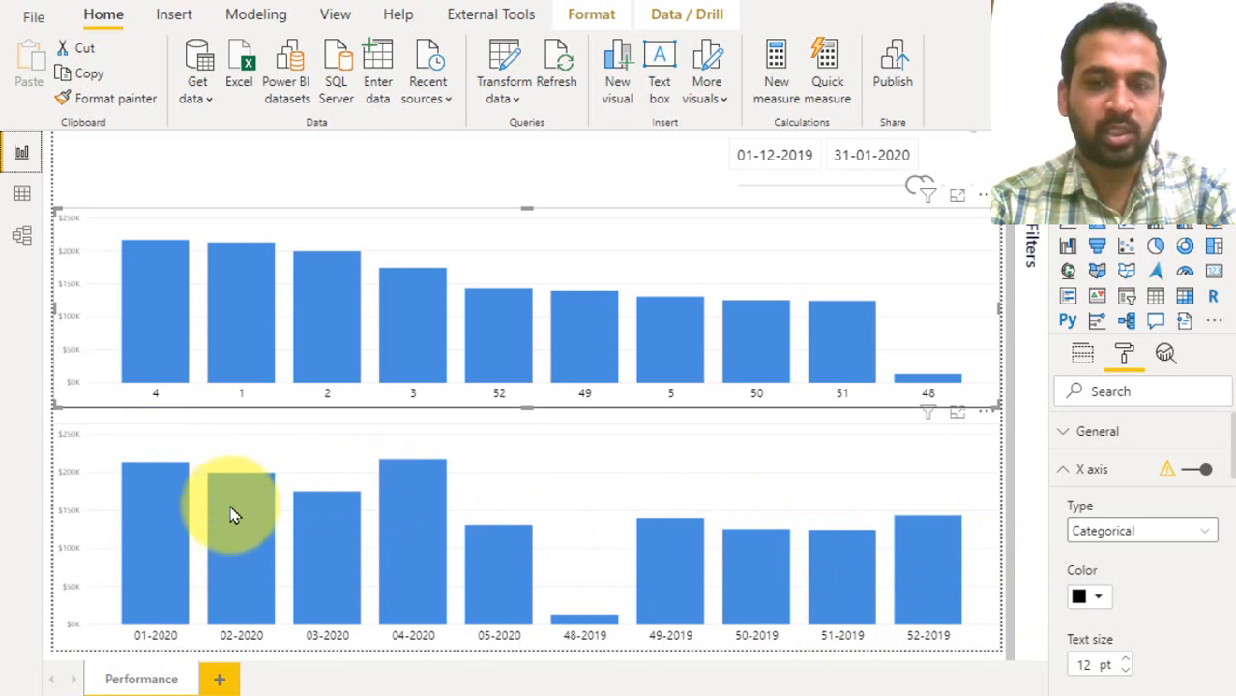
mouse_move(306, 538)
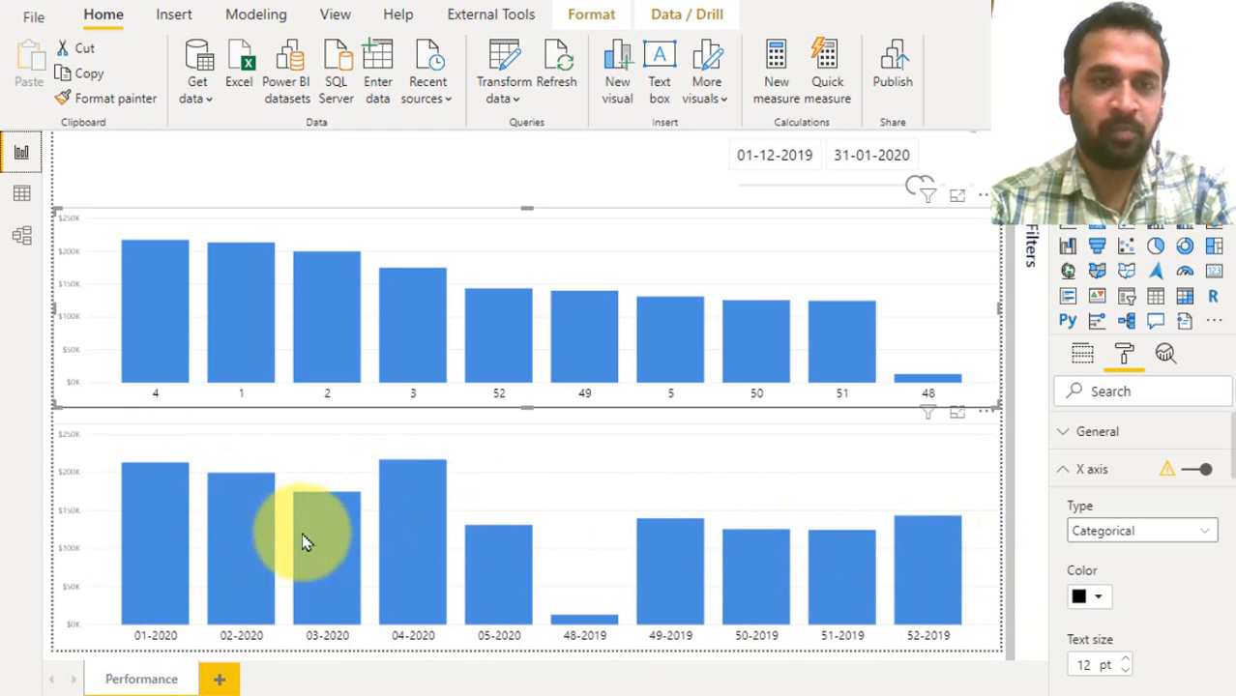
mouse_move(110, 474)
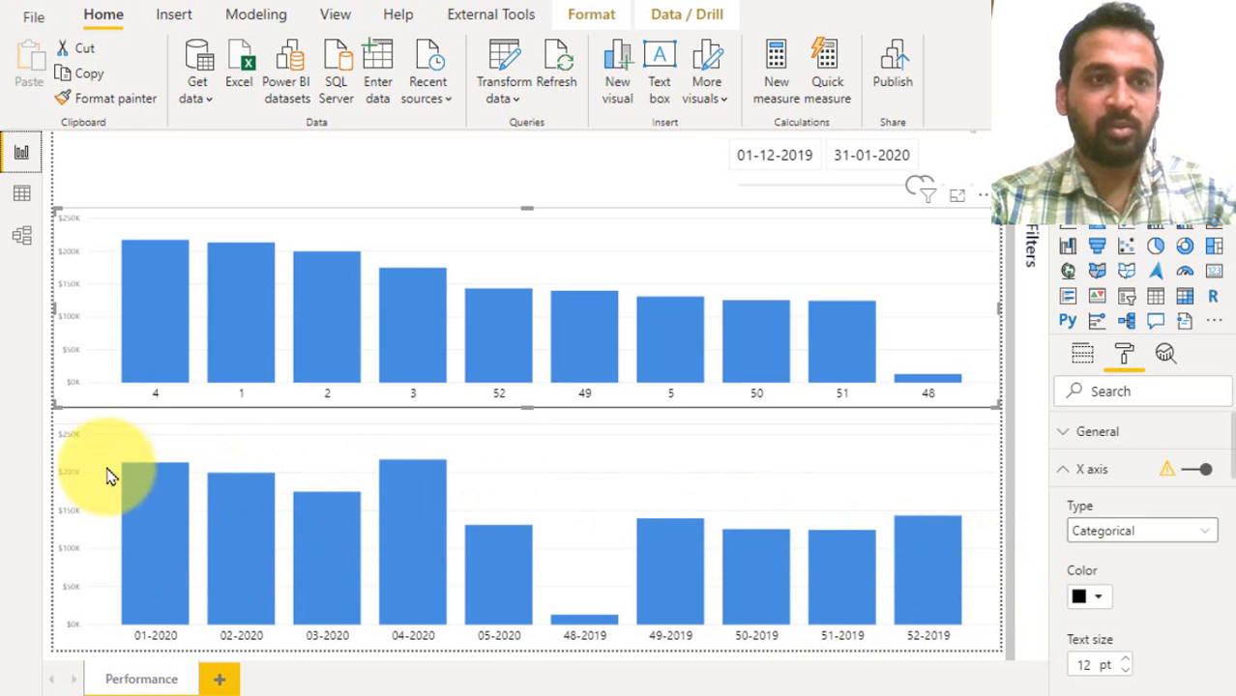
- Sort the lower chart by WeekYear ascending so bars run 48-2019 through 05-2020
click(22, 192)
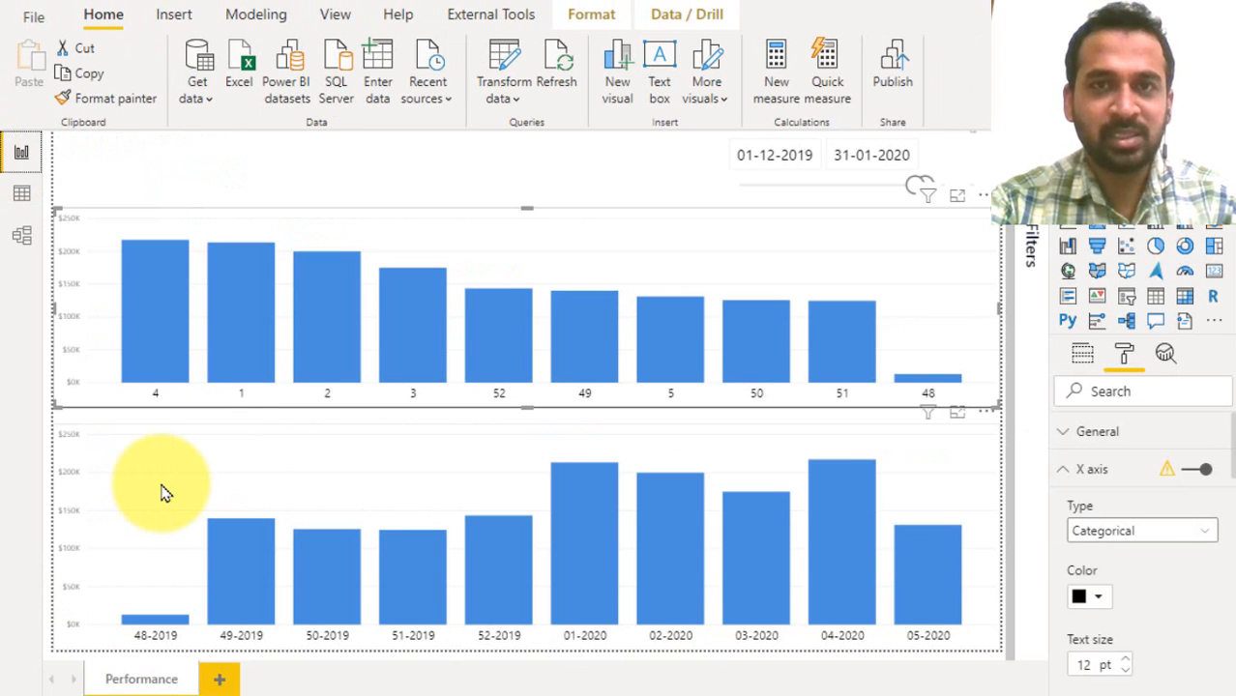
mouse_move(162, 522)
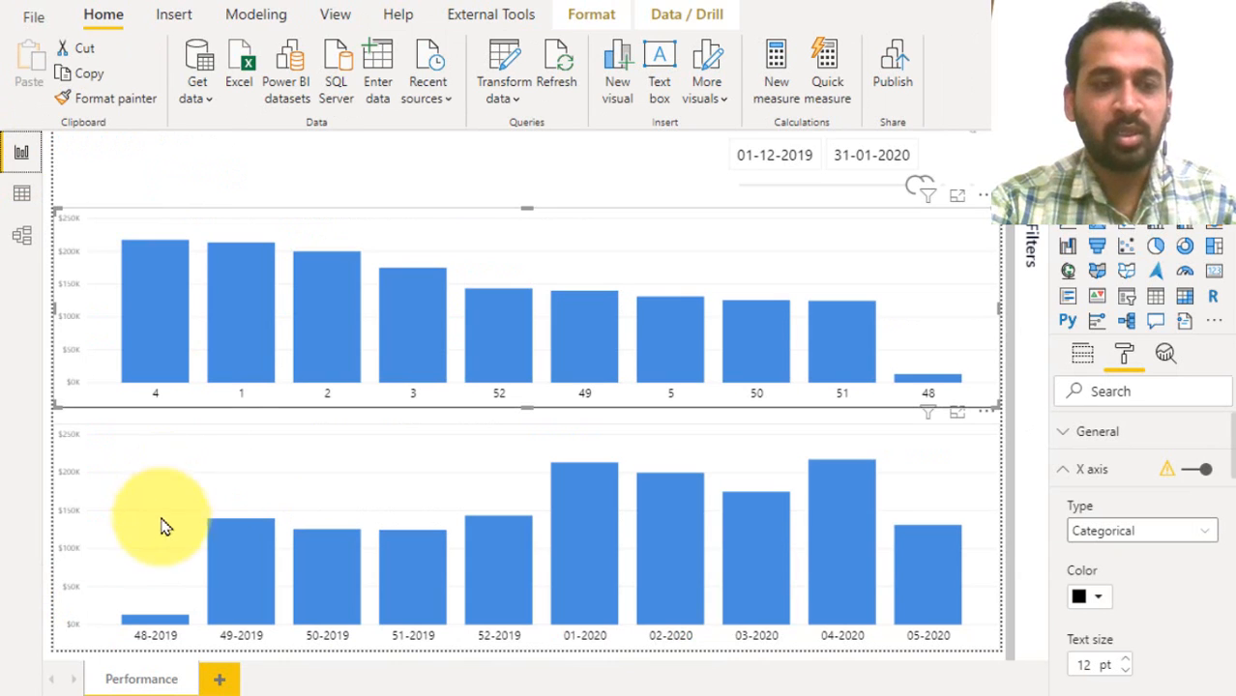
mouse_move(482, 484)
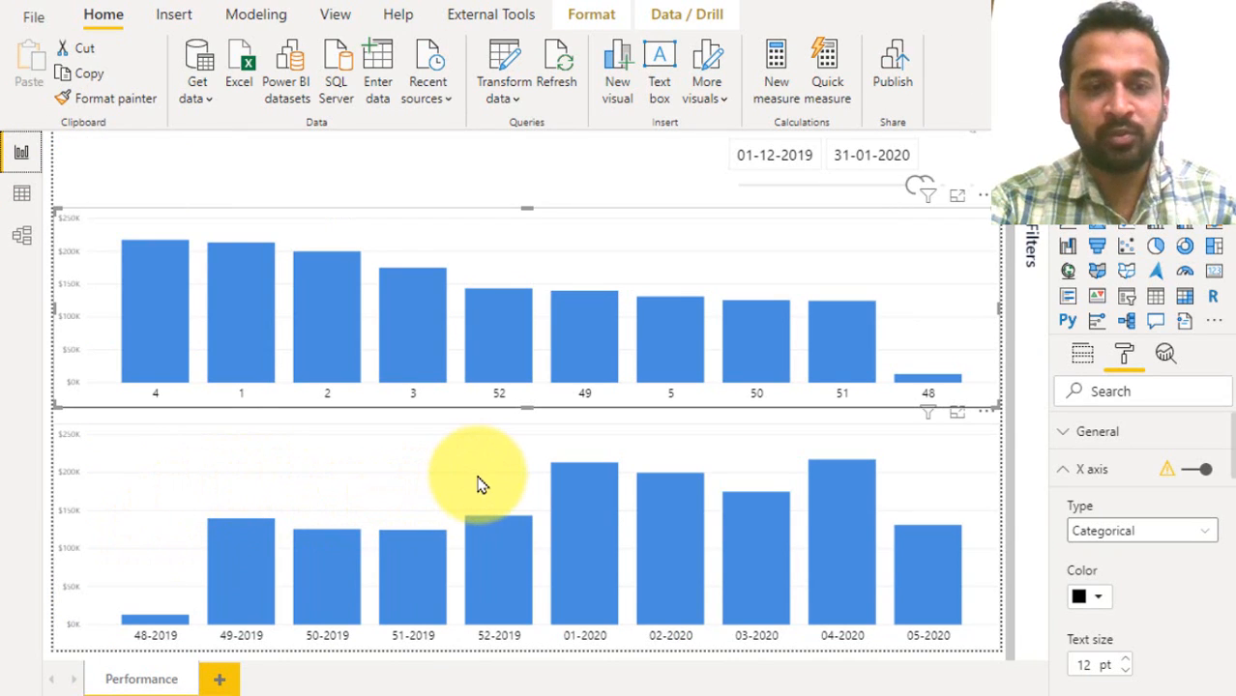
mouse_move(449, 507)
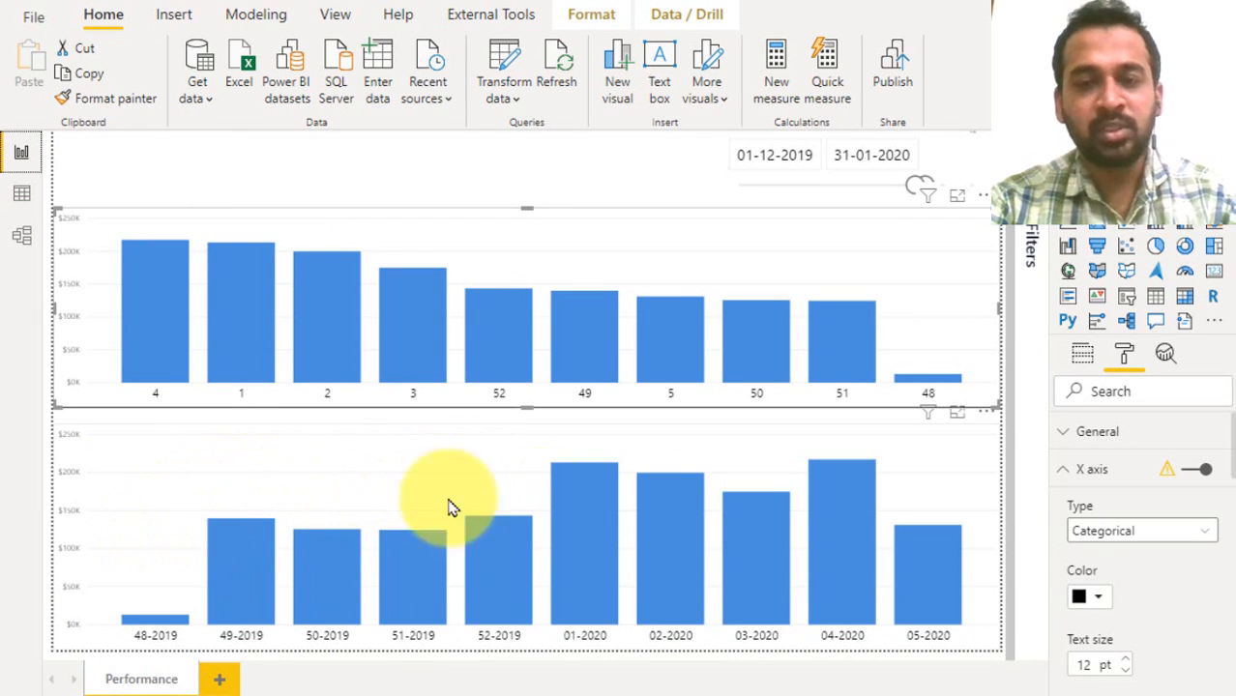
mouse_move(933, 499)
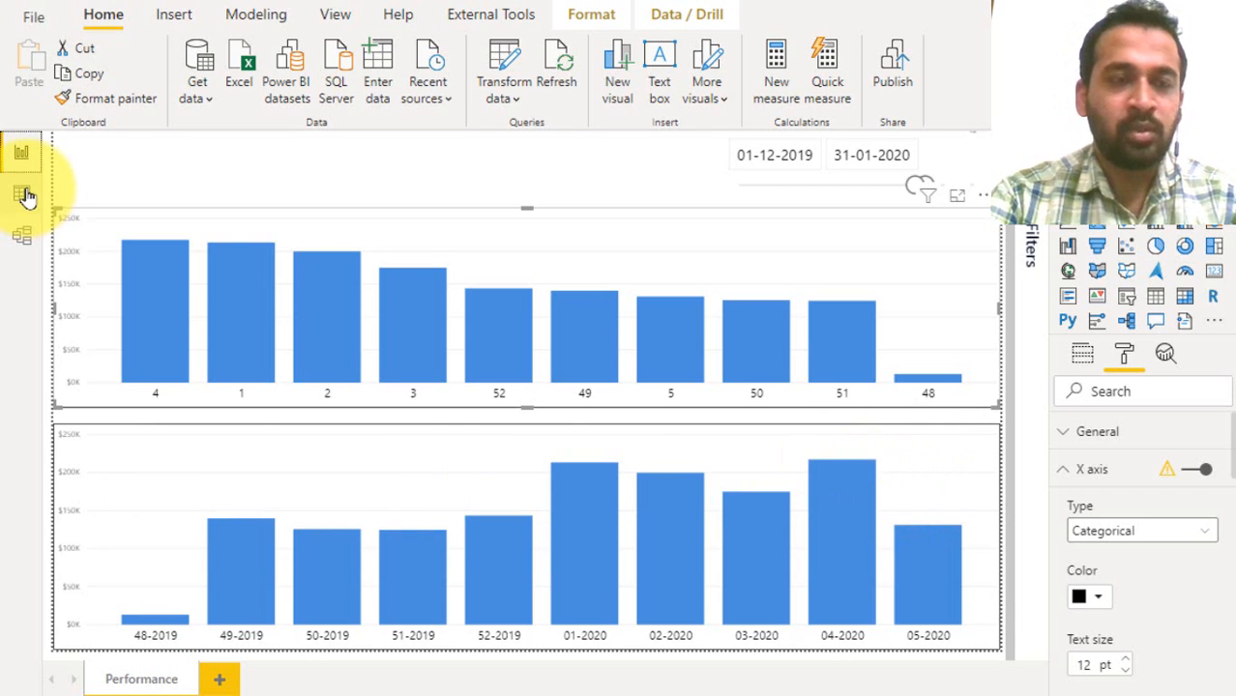
- In Data view, attempt to sort the Week column by YearWeek, triggering the multiple-values error
click(21, 189)
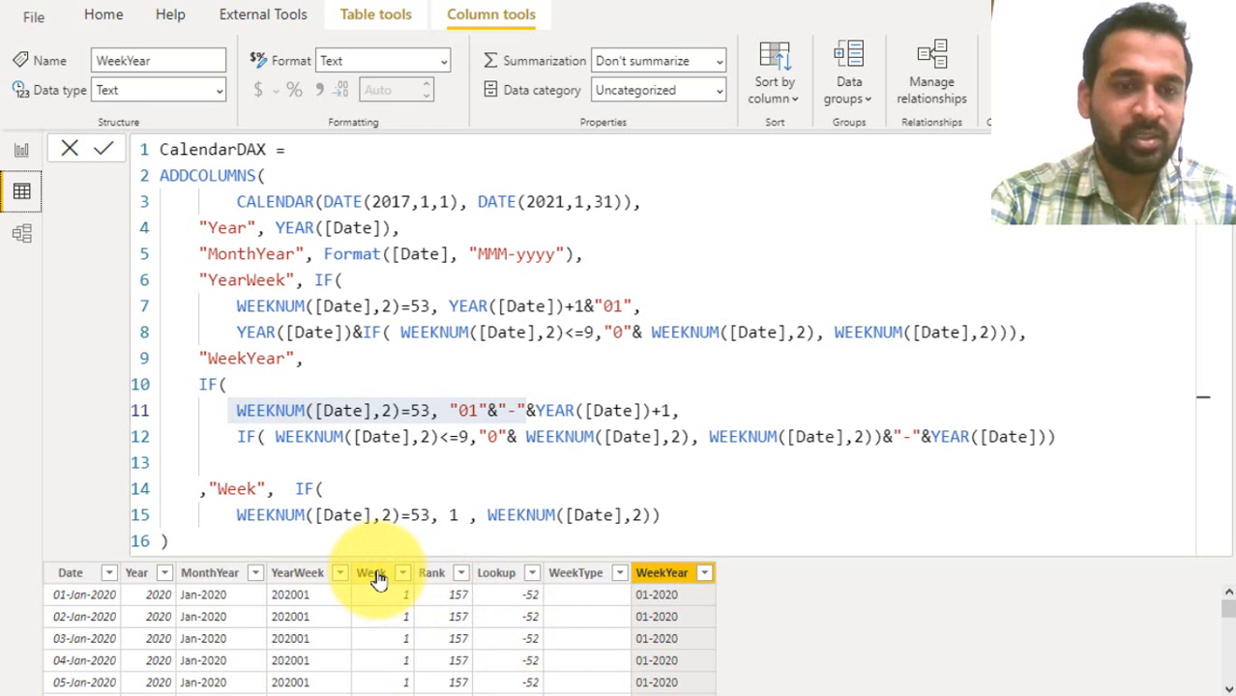
click(371, 572)
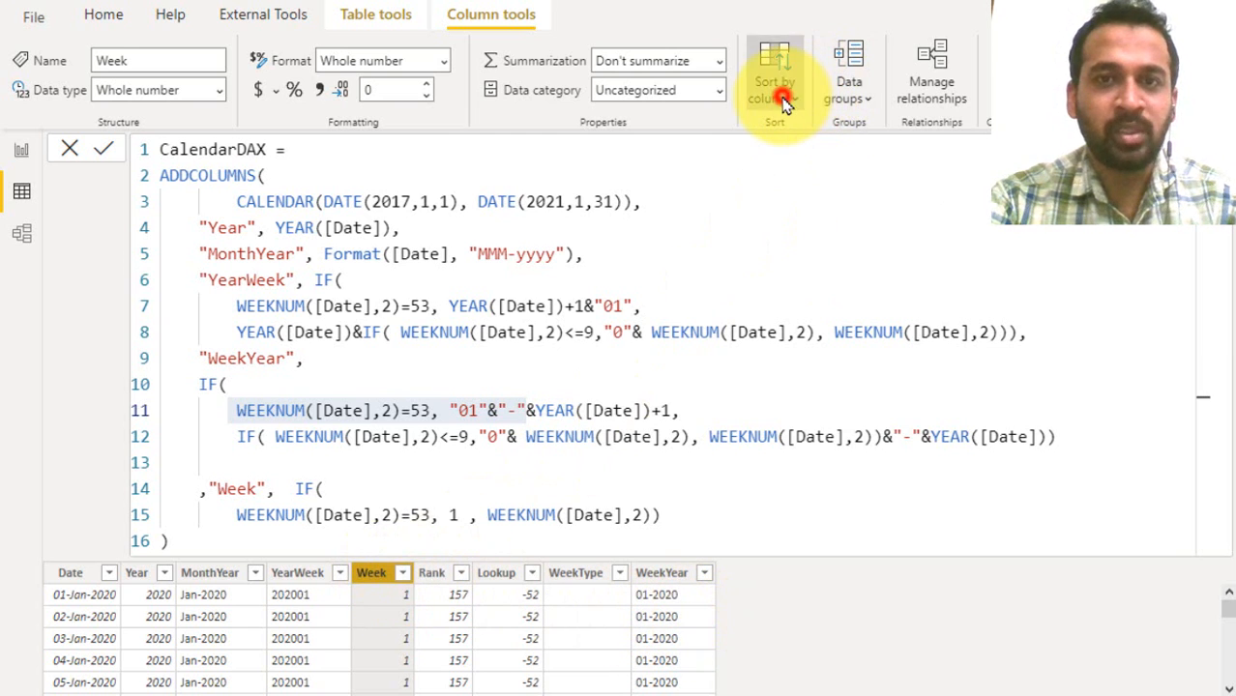
click(774, 77)
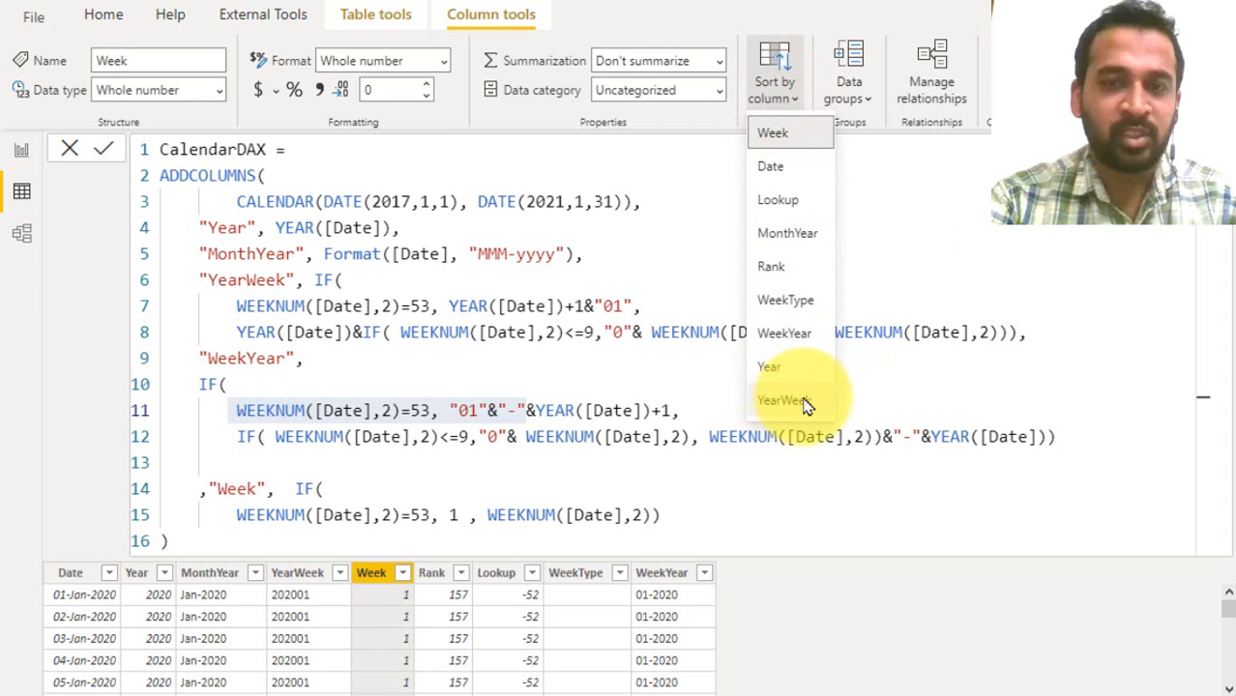
click(808, 406)
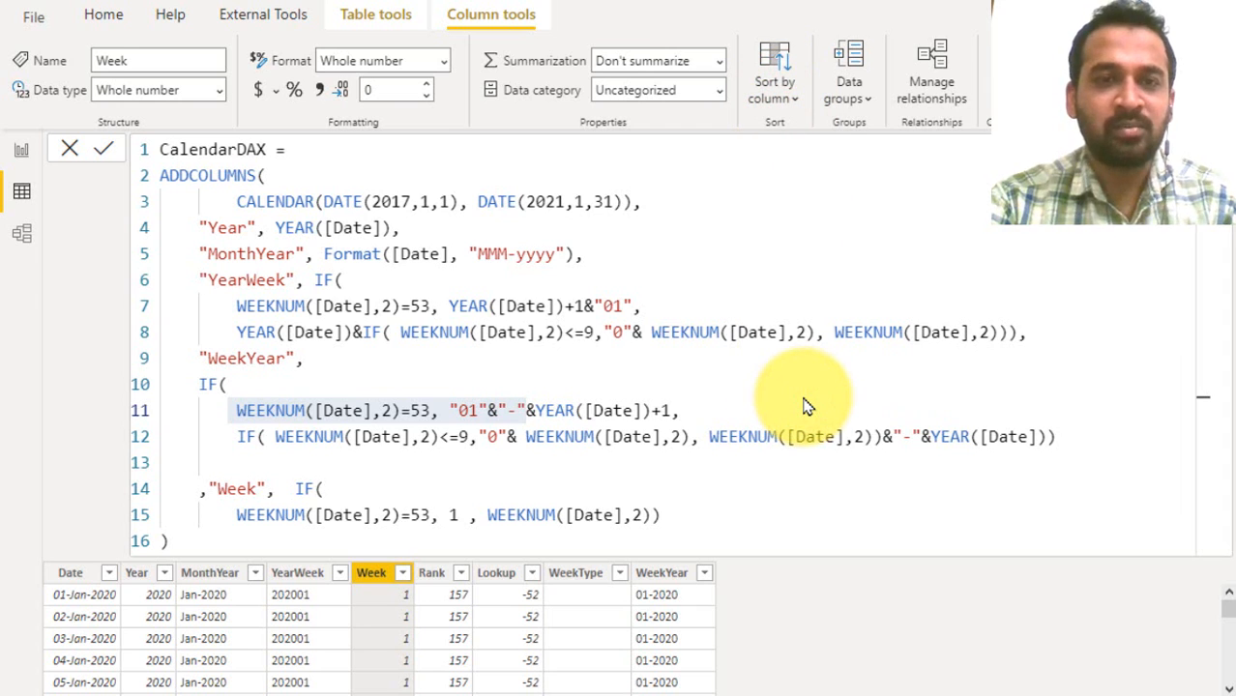
click(774, 73)
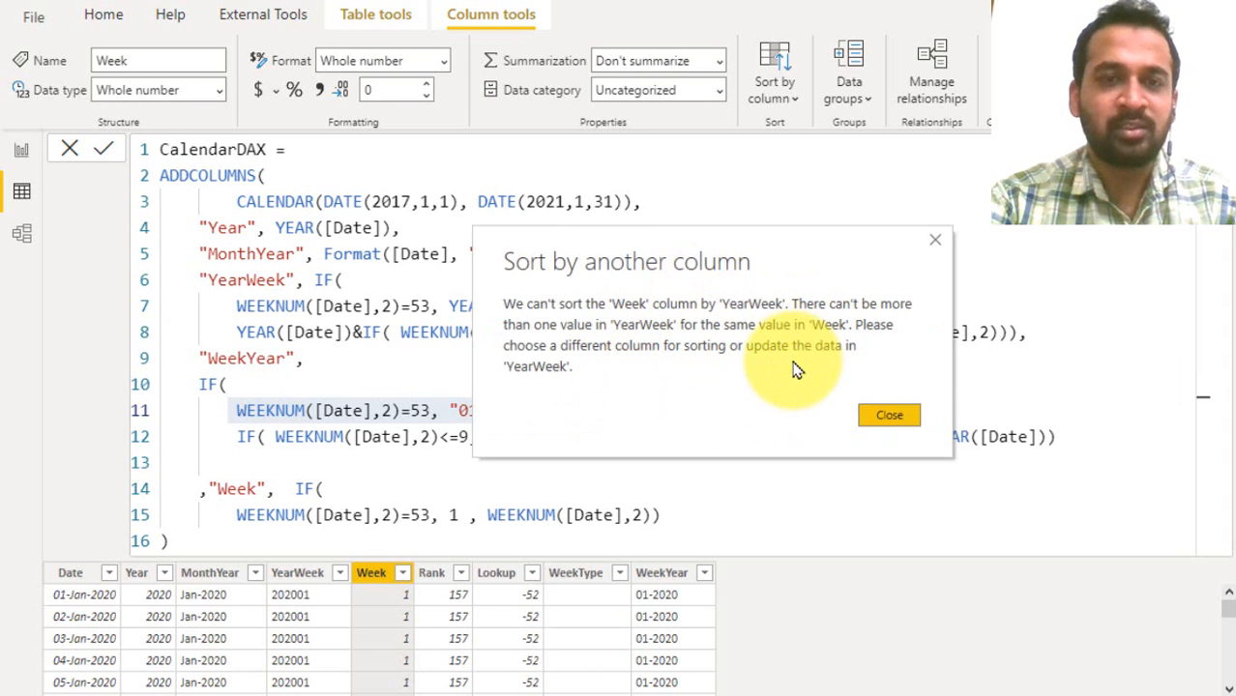
mouse_move(646, 325)
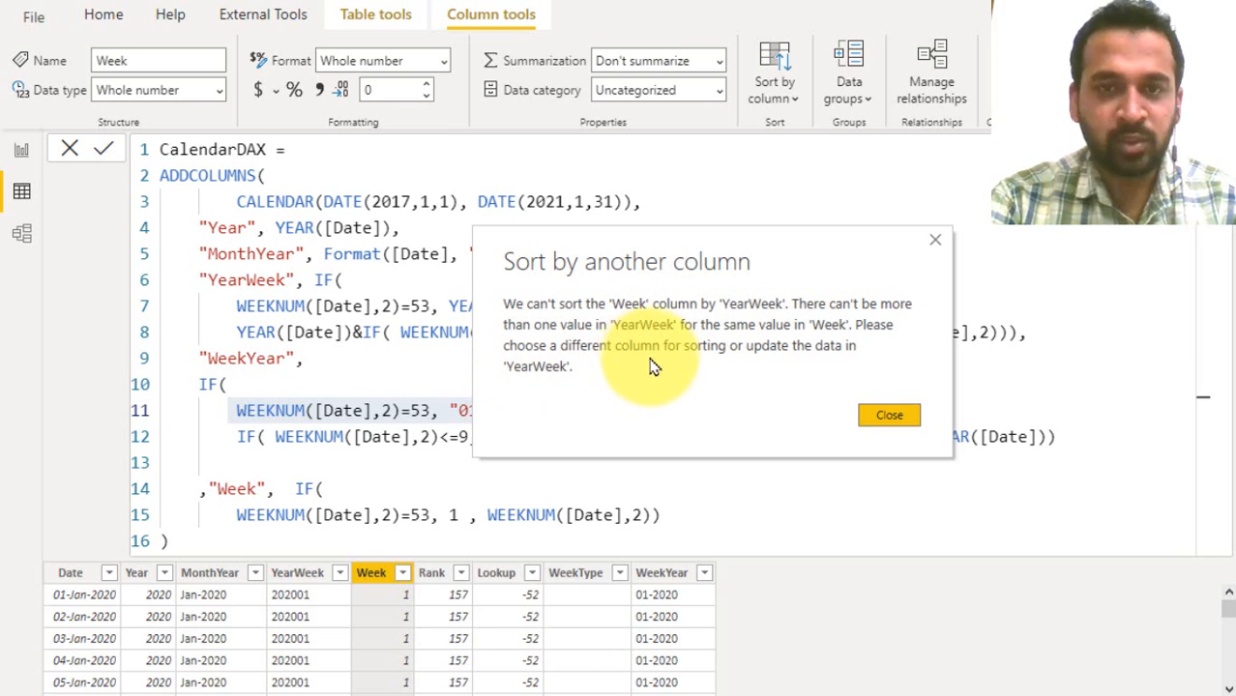
mouse_move(809, 377)
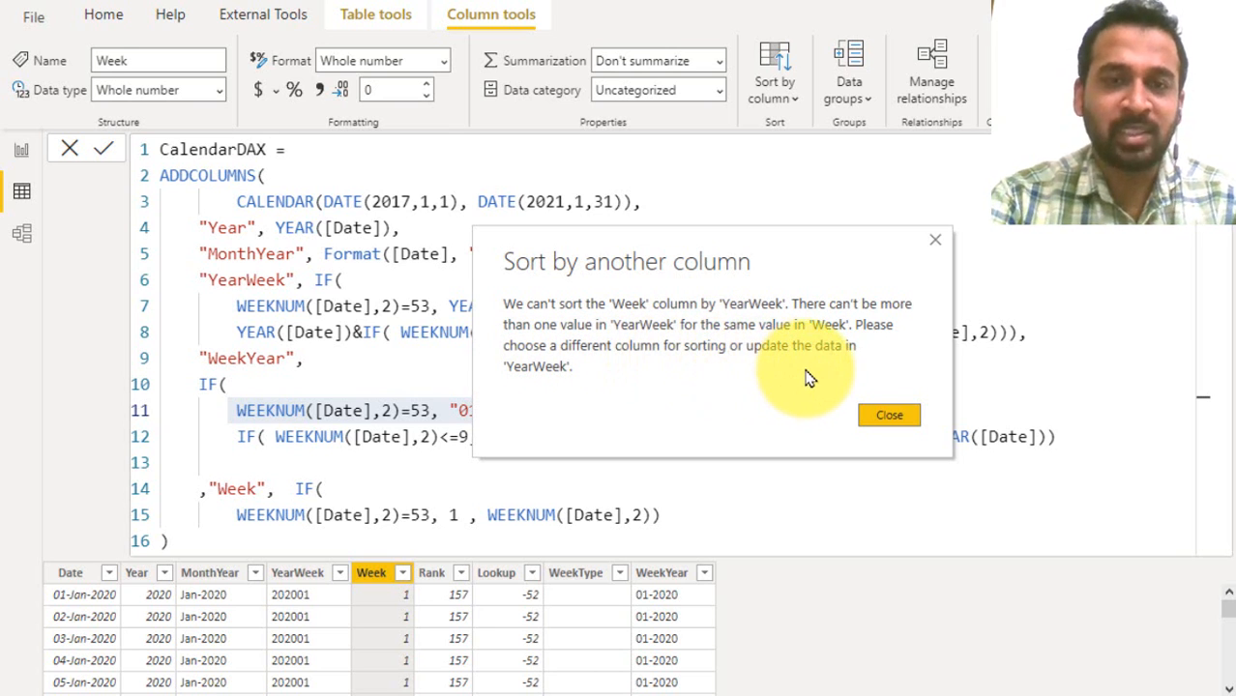
mouse_move(764, 339)
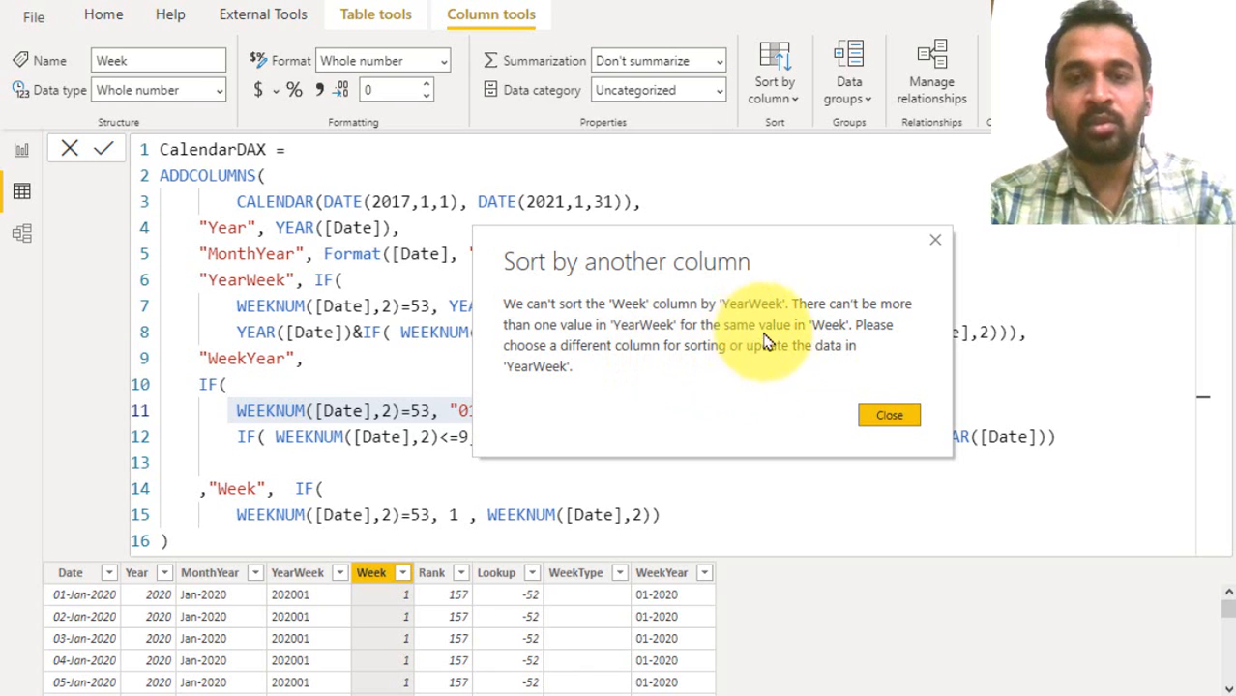
- Close the 'Sort by another column' error message
click(887, 414)
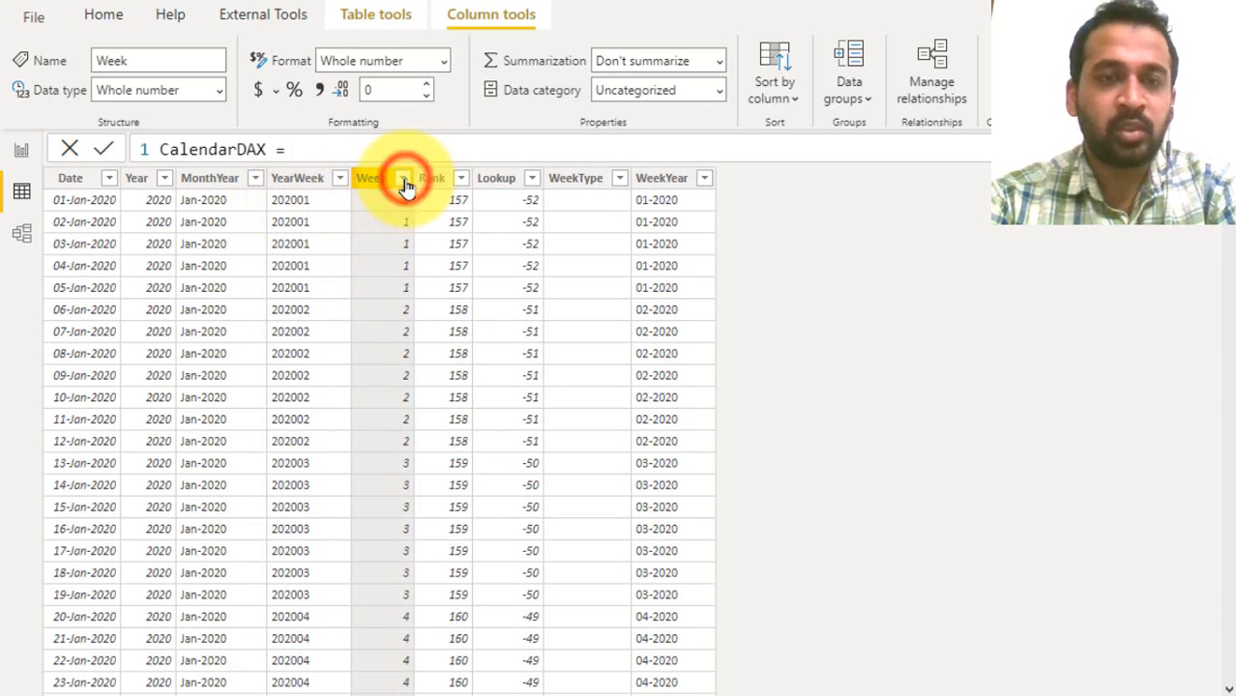
- Filter the CalendarDAX table's Week column to Week 1
click(402, 178)
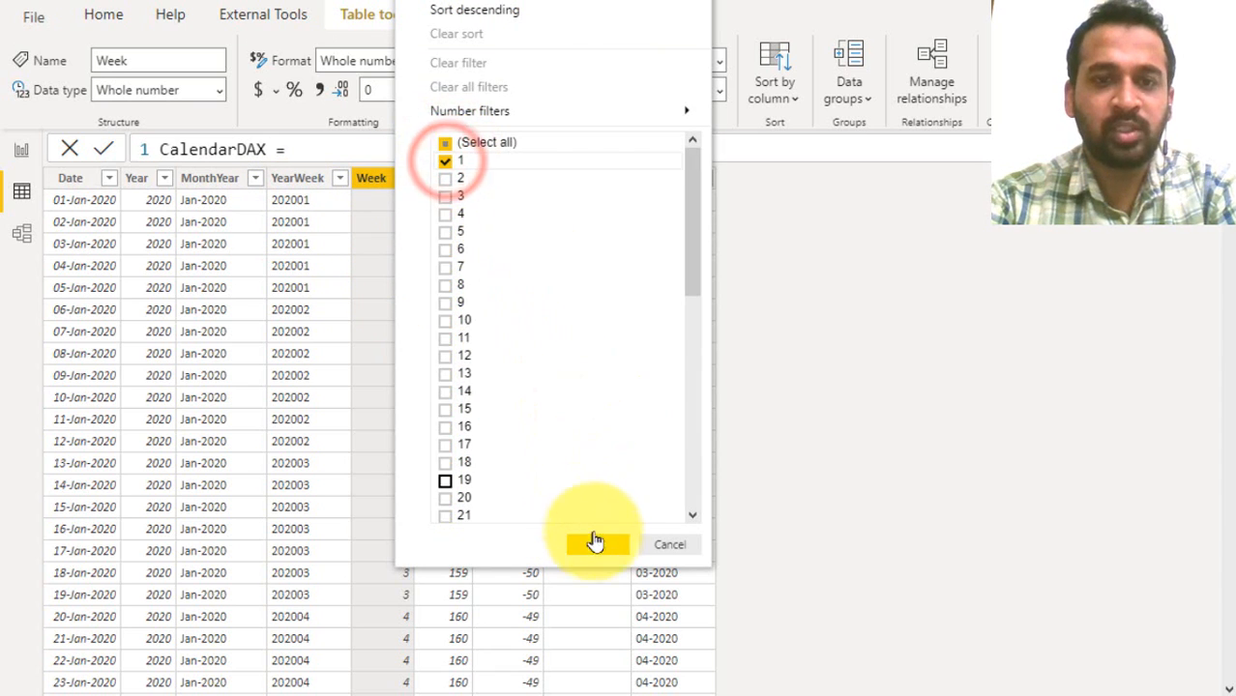
click(596, 542)
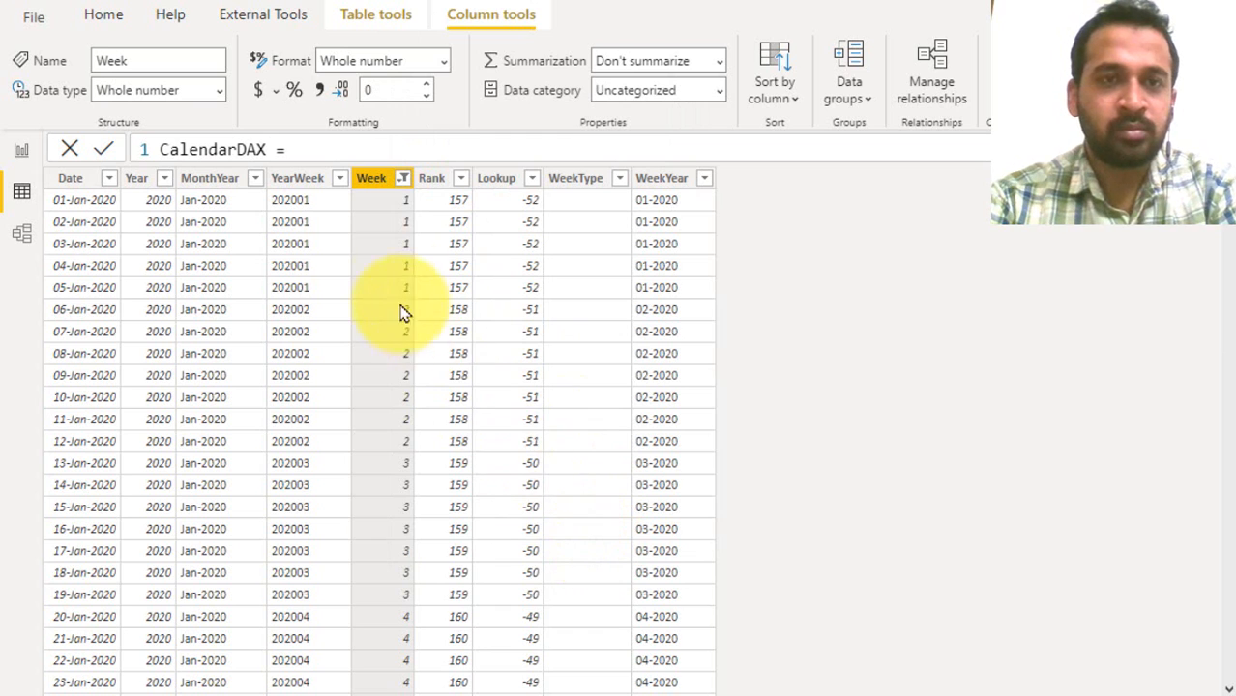
click(403, 178)
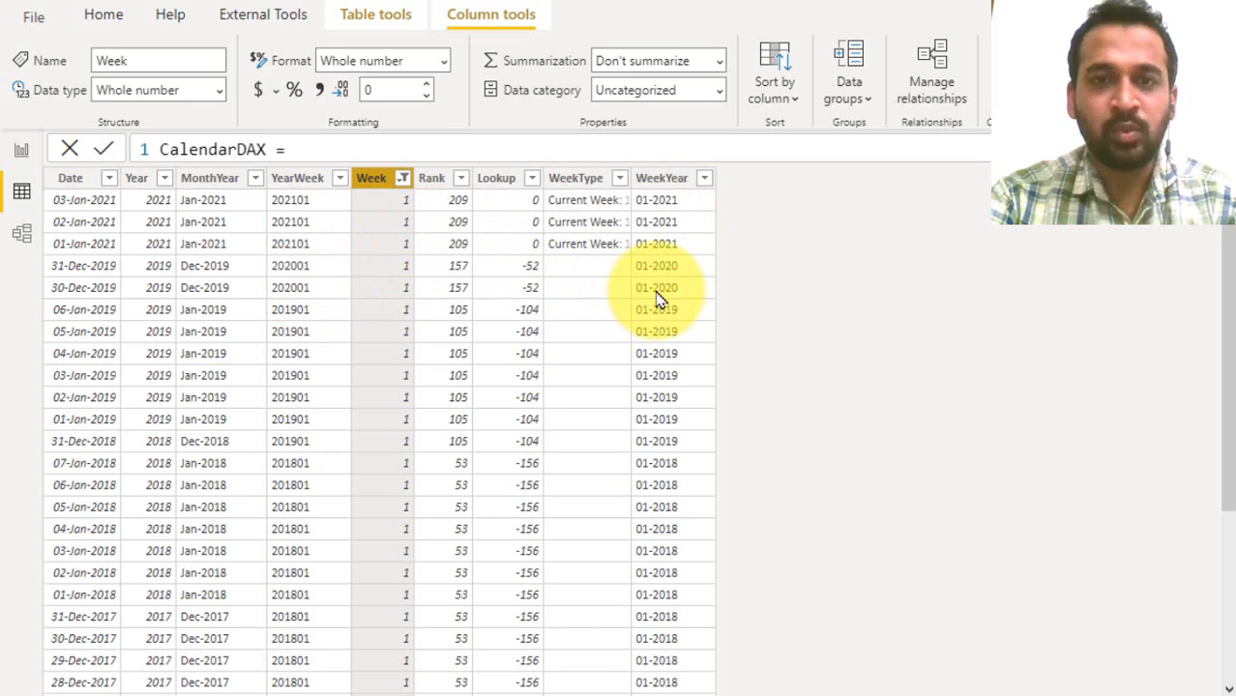
mouse_move(300, 352)
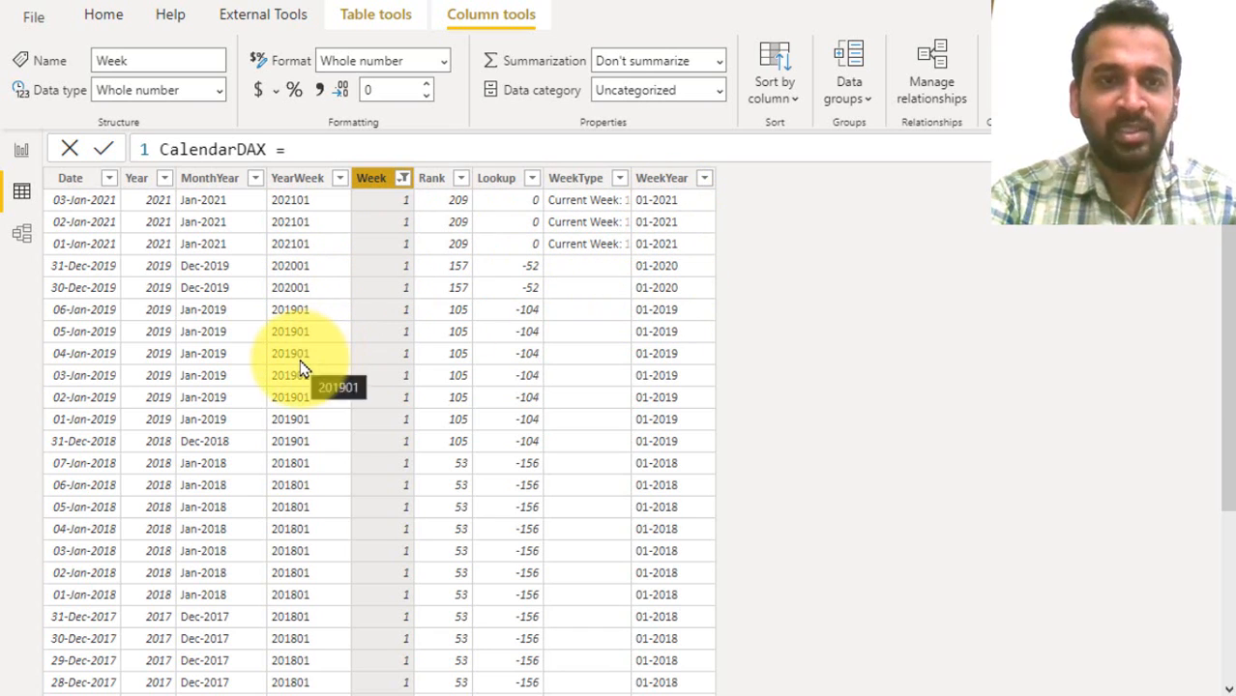
mouse_move(397, 449)
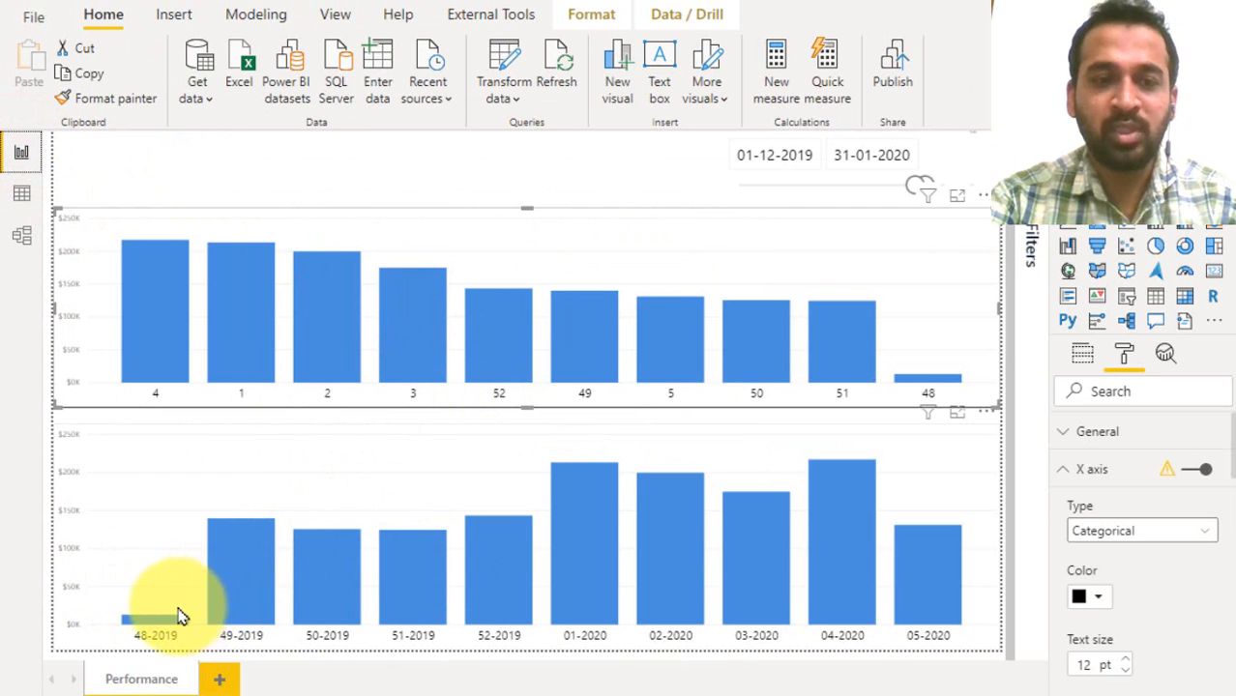
mouse_move(538, 596)
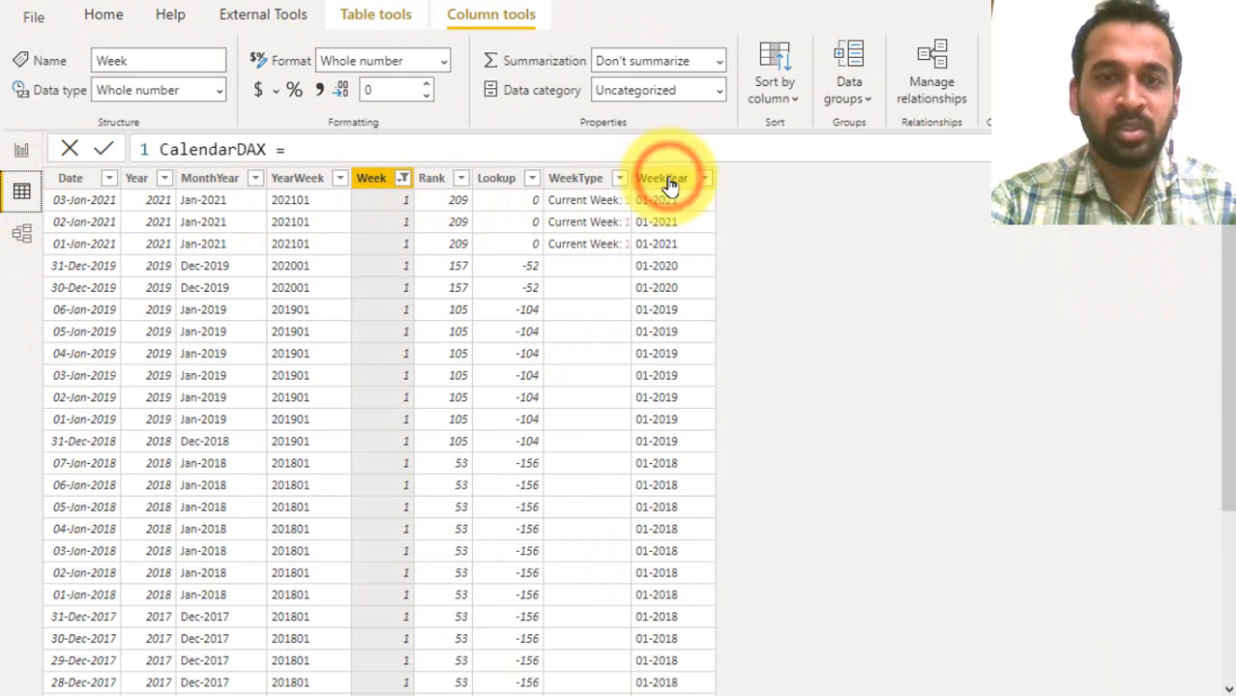
- Wrap the WeekYear IF expression in LEFT(..., 2) and commit so it shows only the week number
click(661, 178)
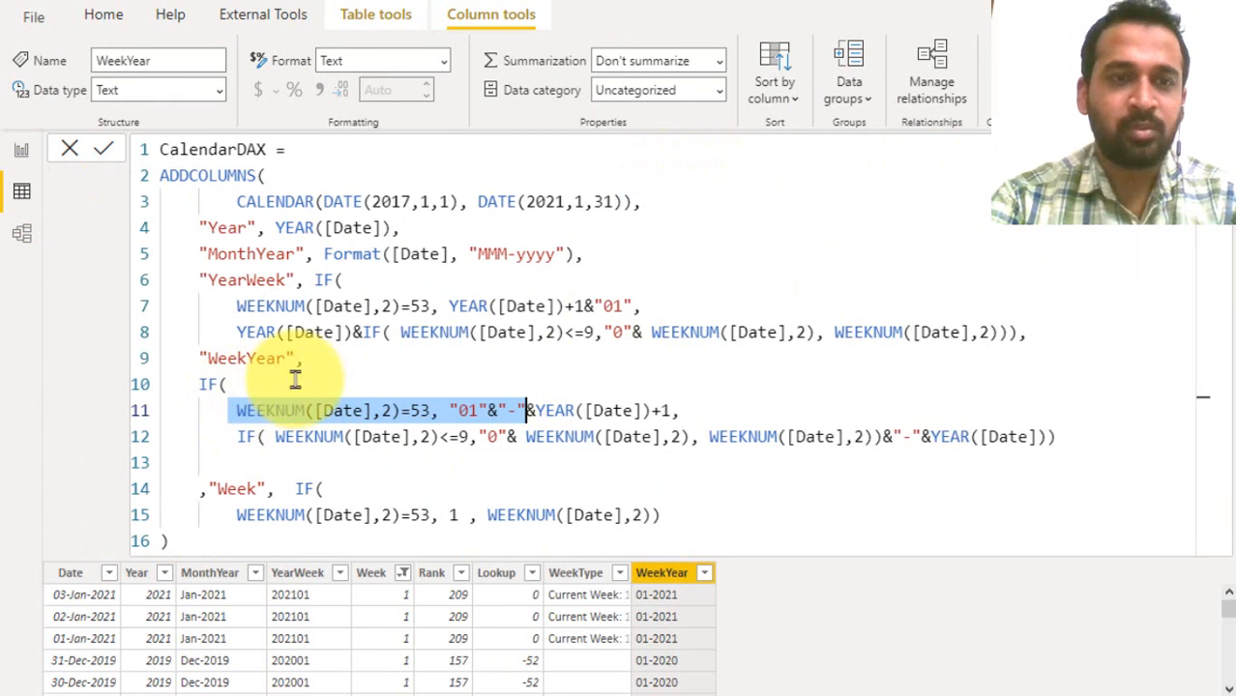
click(344, 358)
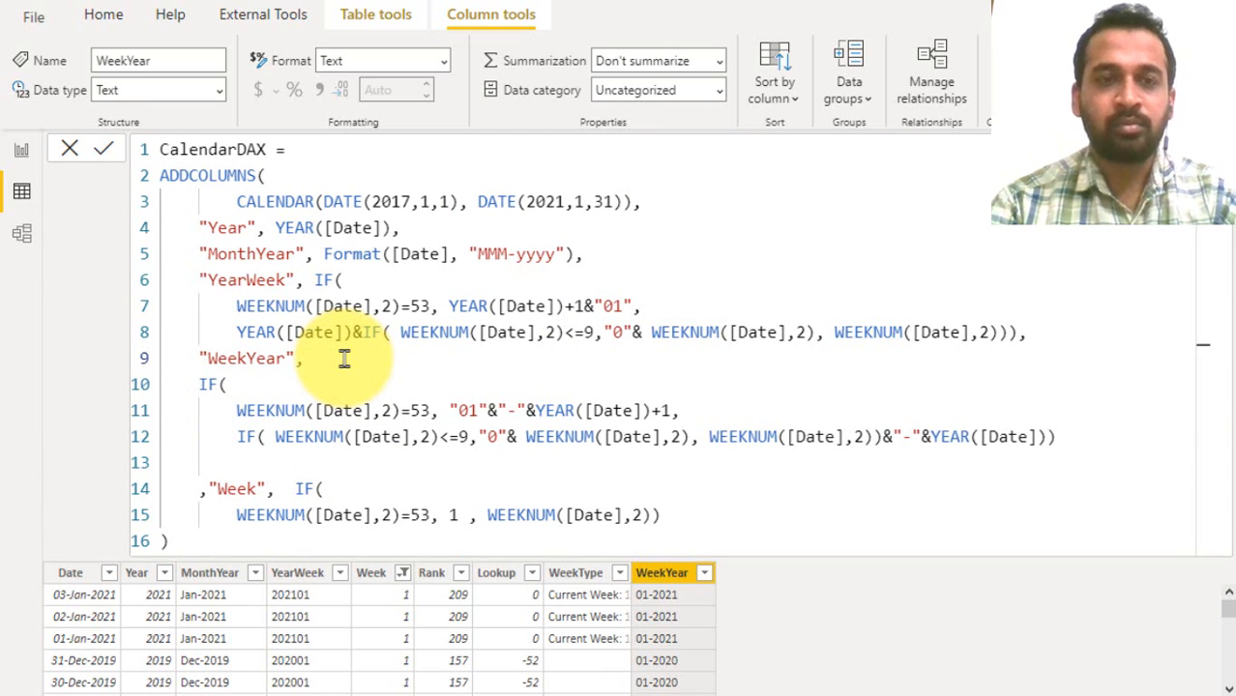
text(left)
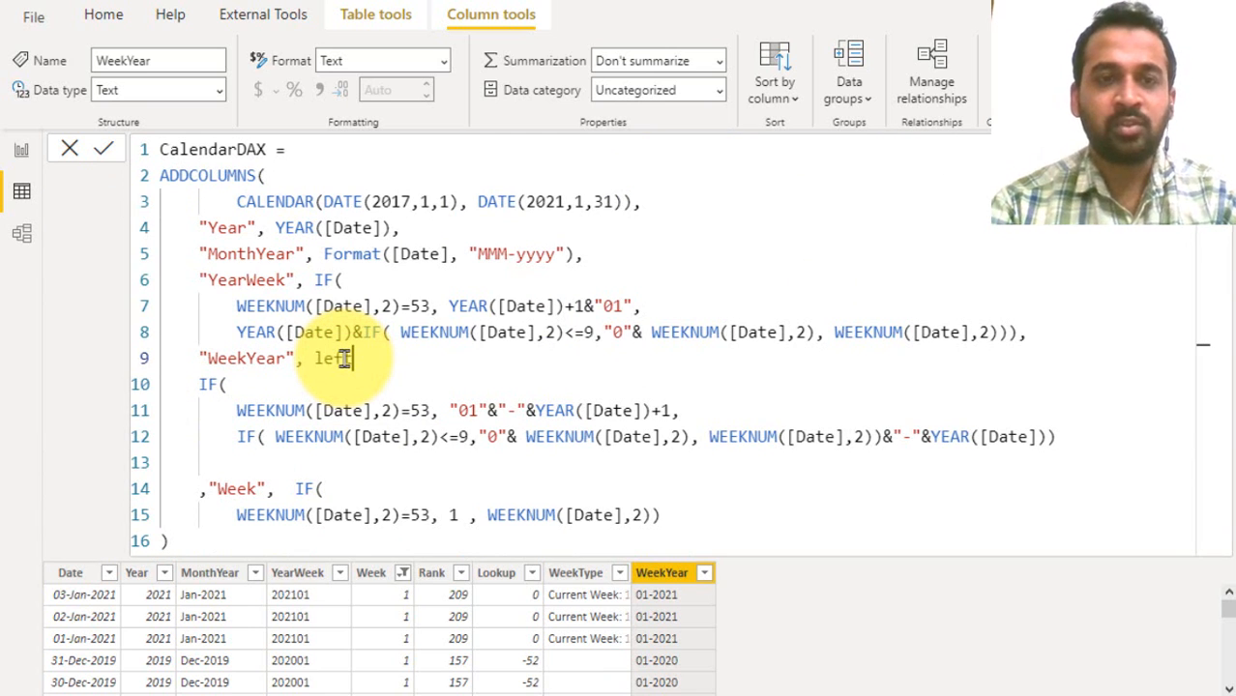
text(LEFT()
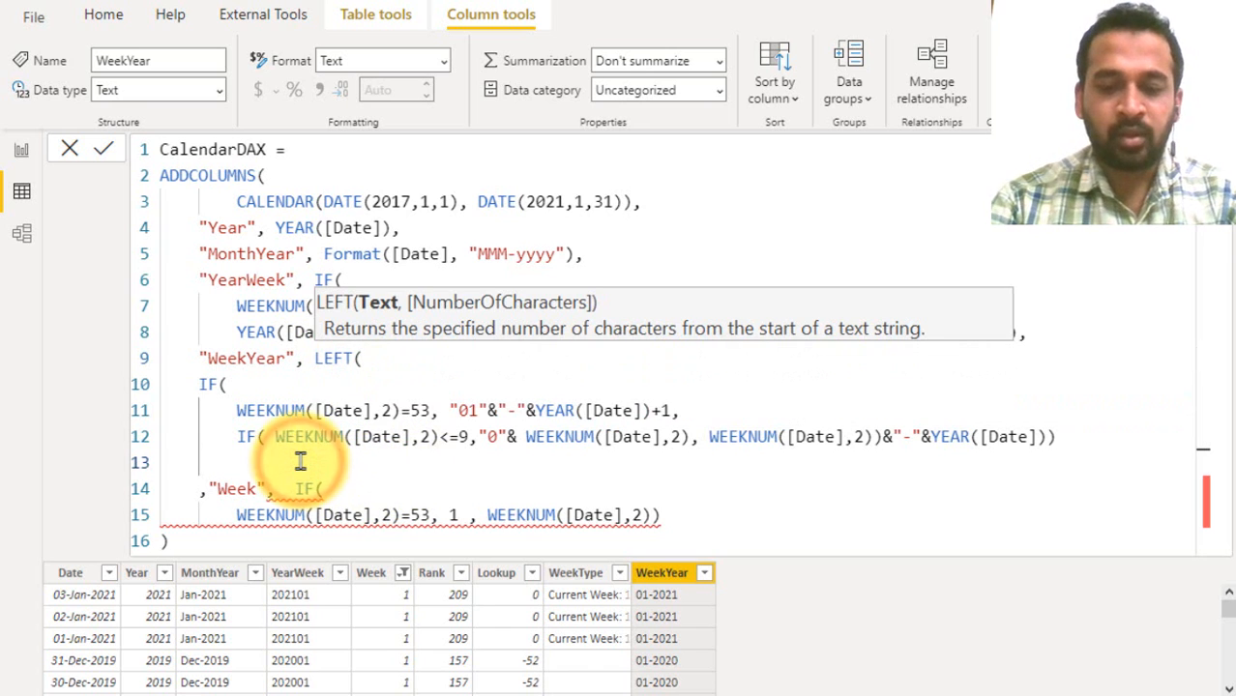
text(2)
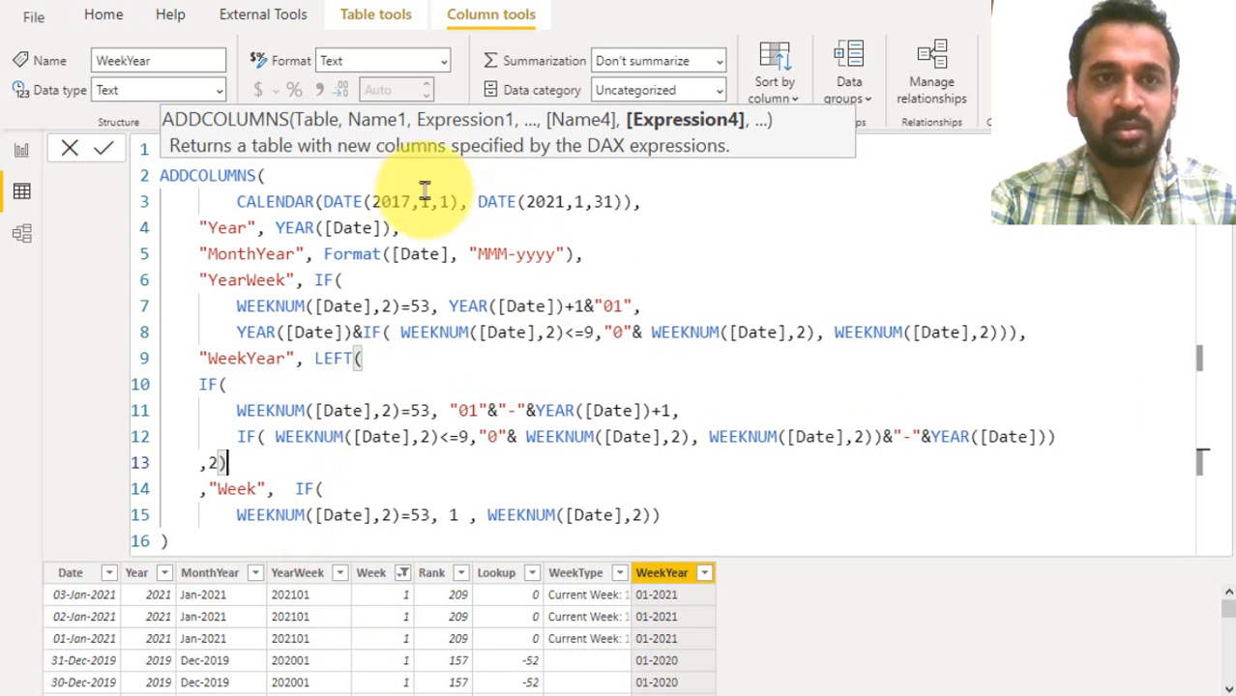
click(102, 147)
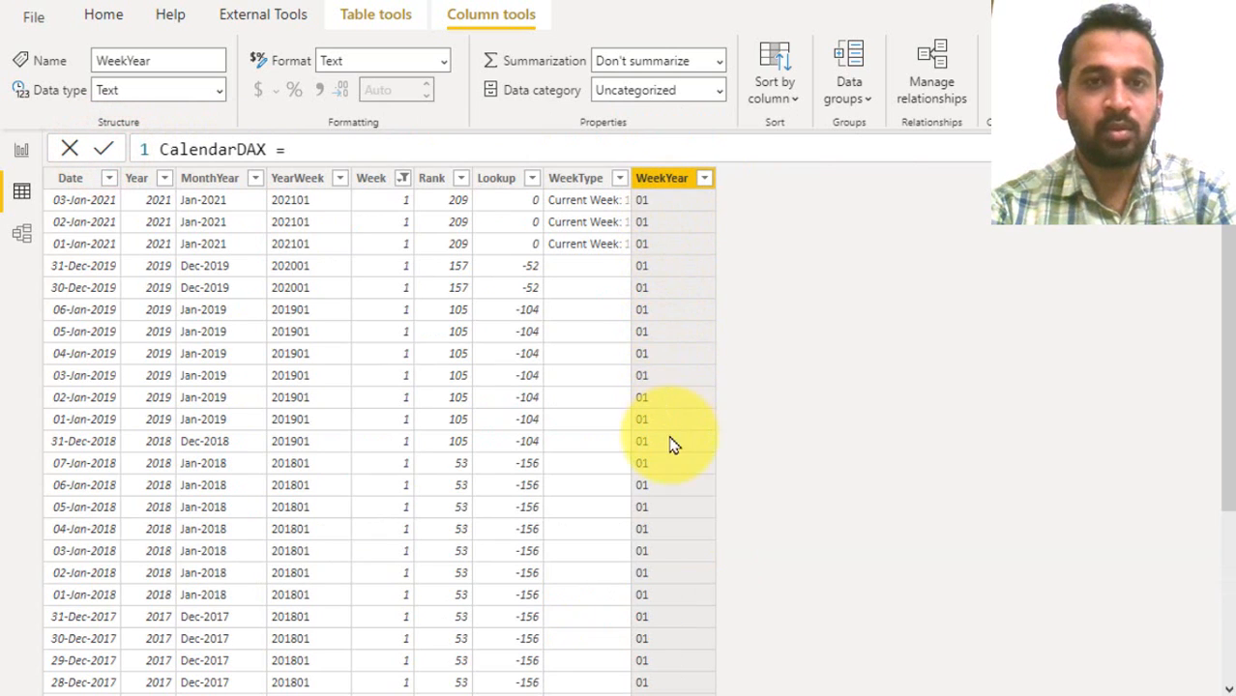
mouse_move(773, 89)
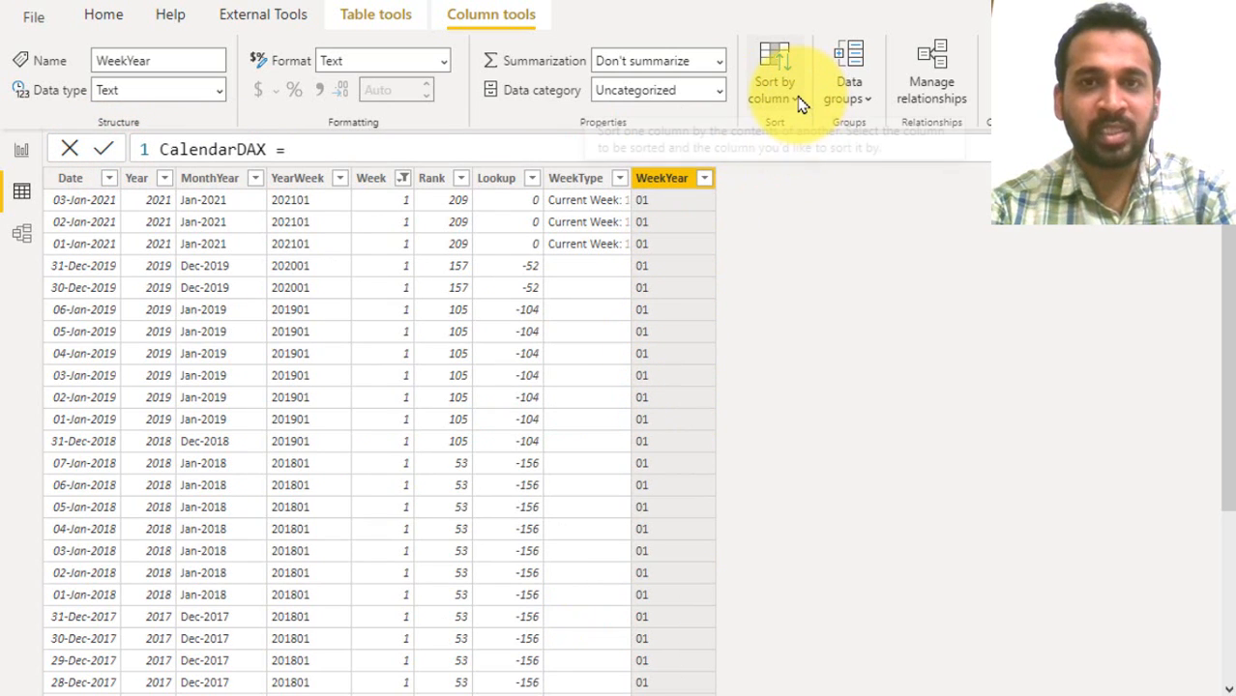
- Reopen Sort by column for WeekYear before returning to the report
click(773, 81)
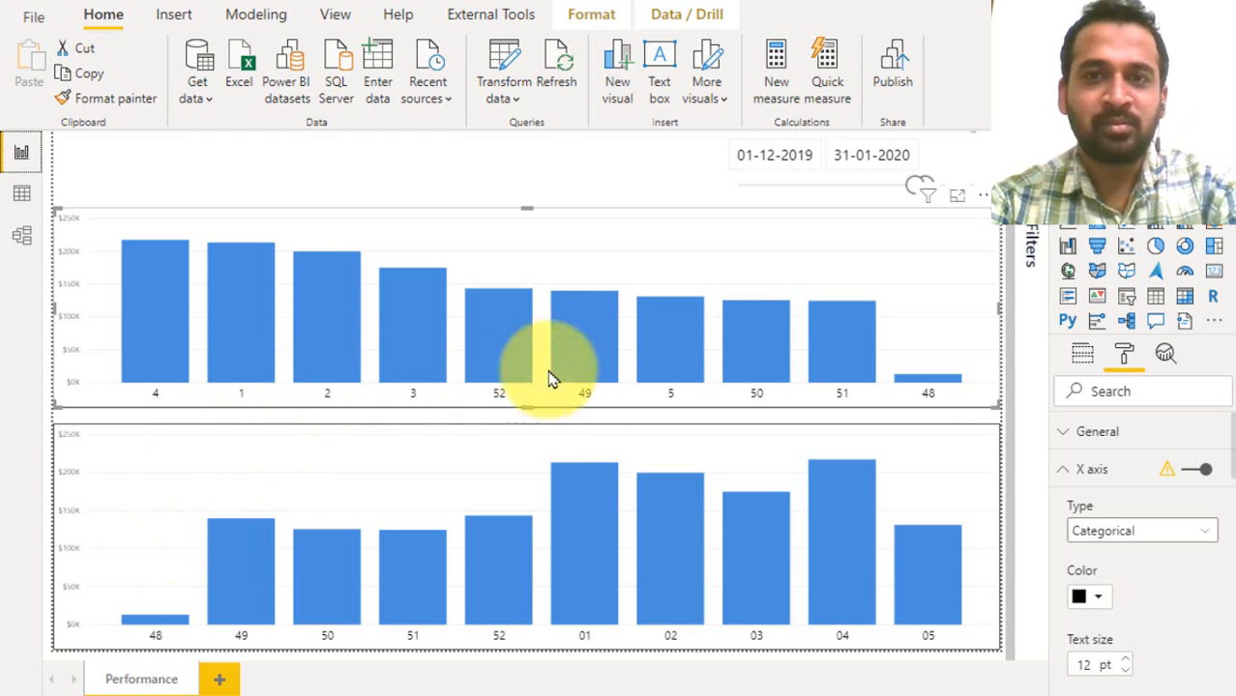
- Widen the Date slicer to 01-01-2017–31-01-2021 and select the week-year sales chart
click(870, 155)
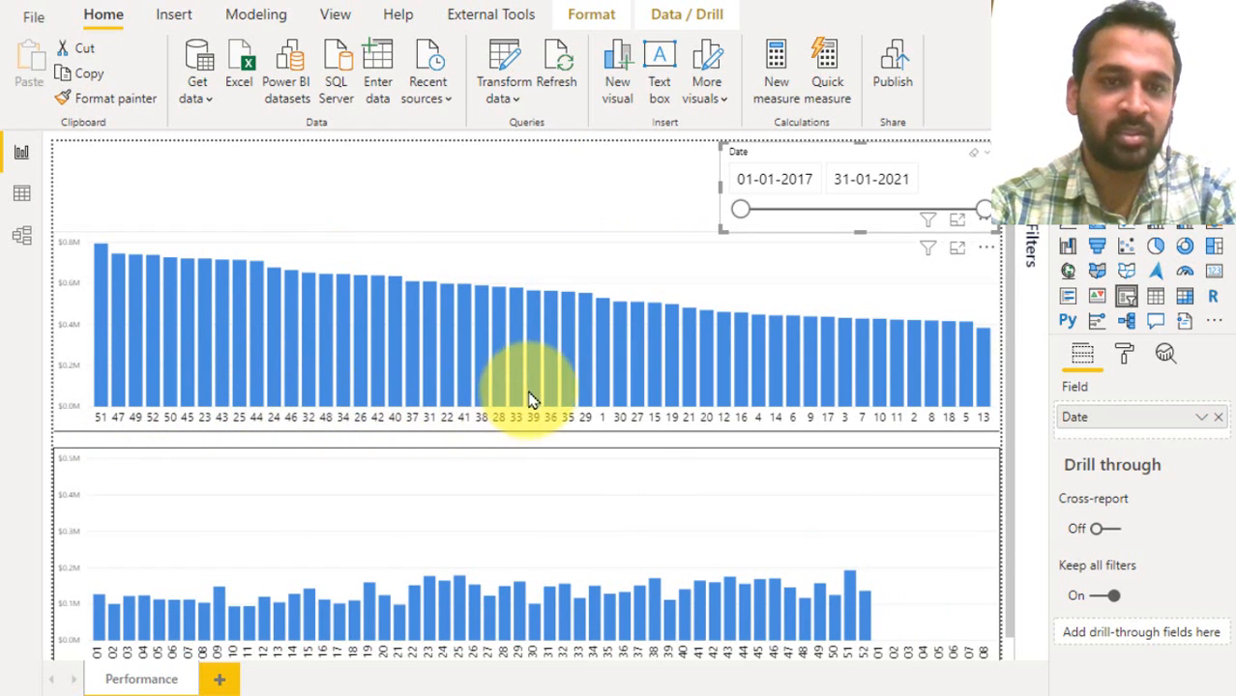
mouse_move(828, 397)
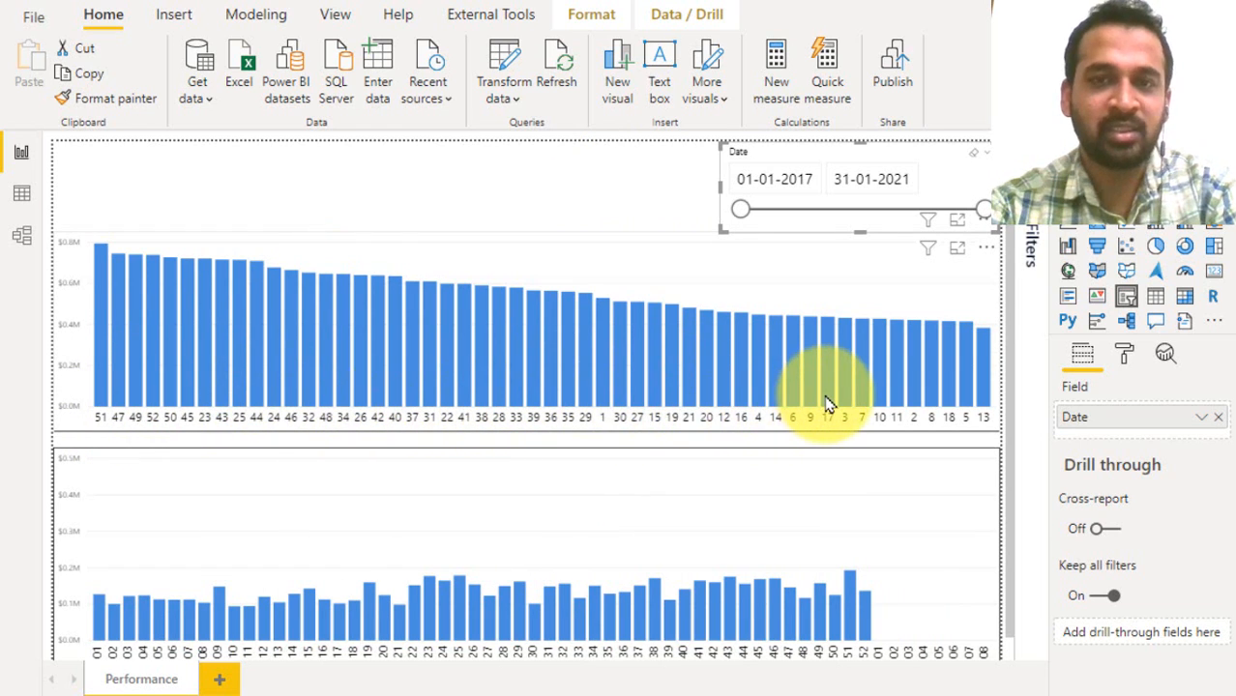
mouse_move(546, 236)
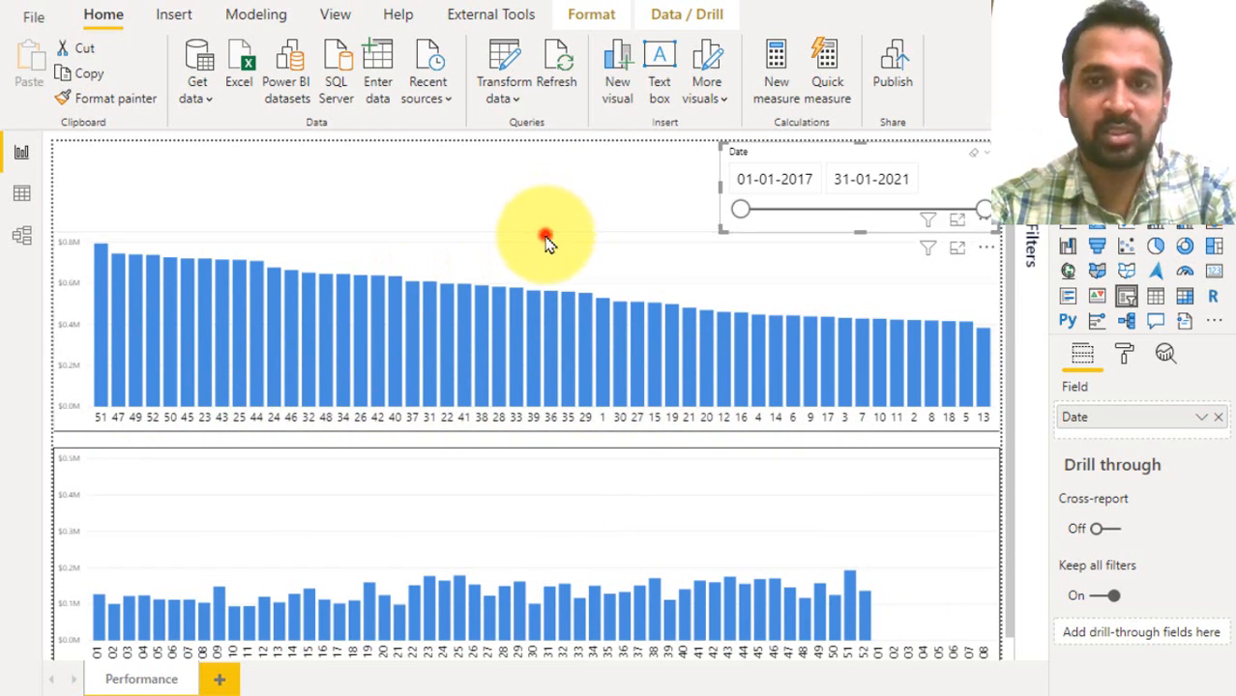
click(541, 338)
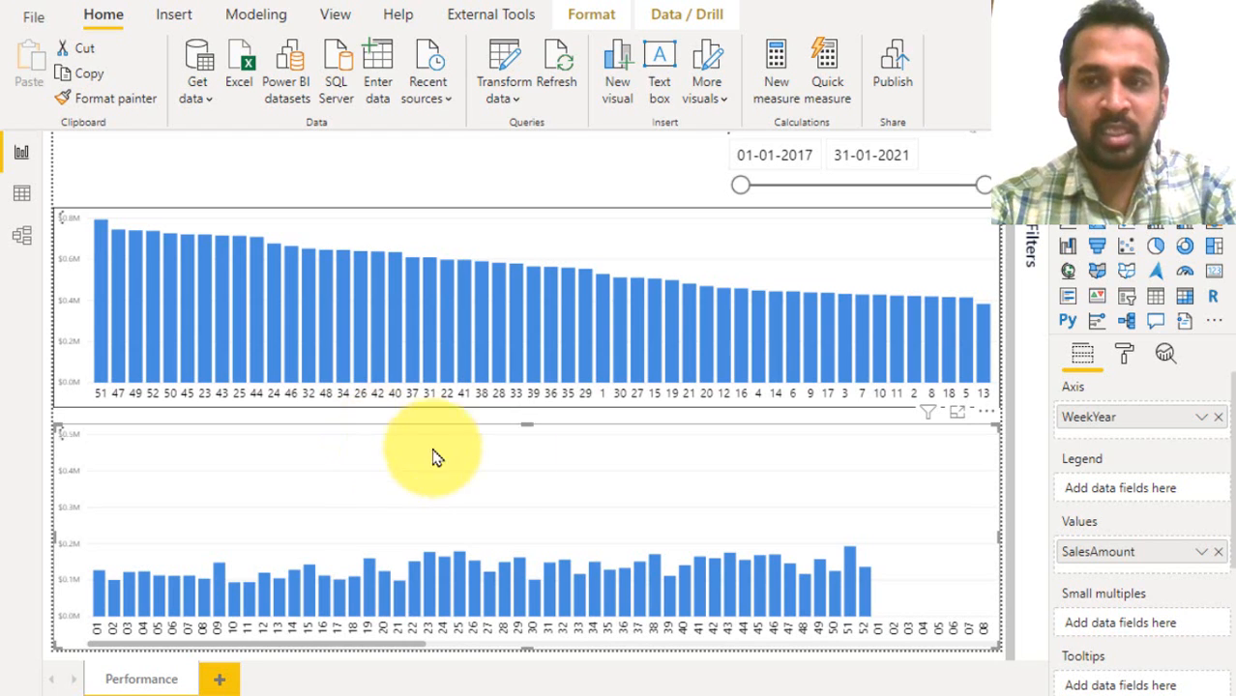
mouse_move(105, 643)
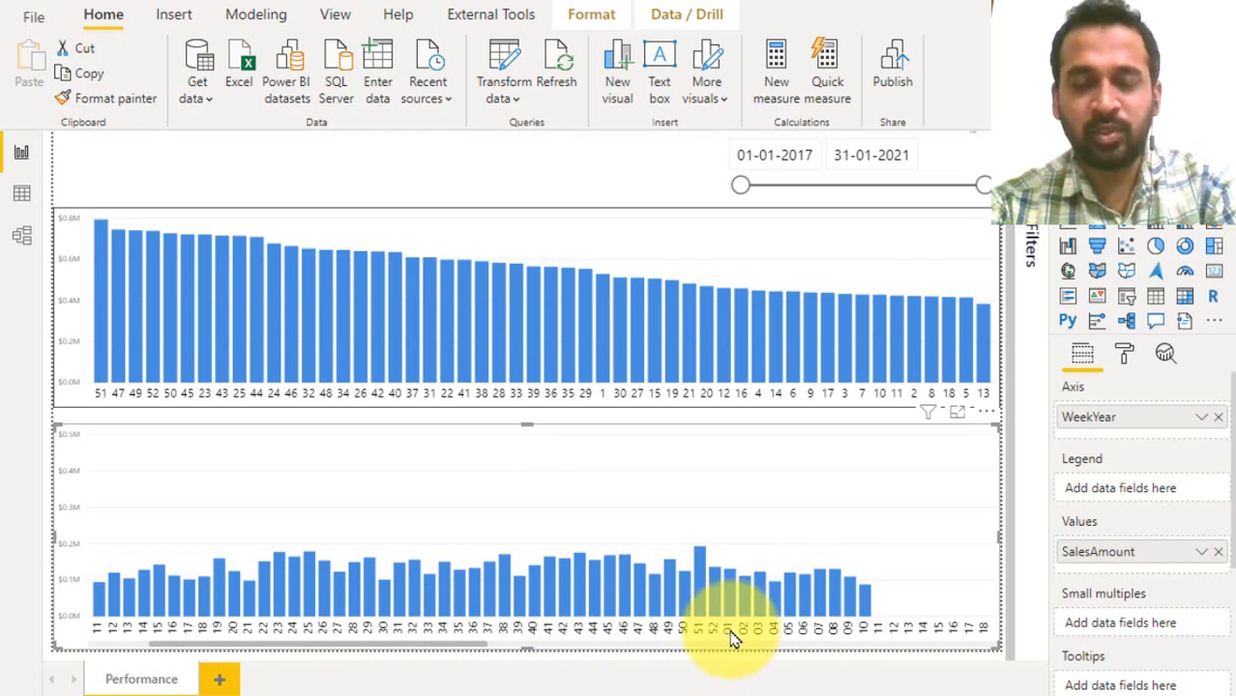
mouse_move(571, 656)
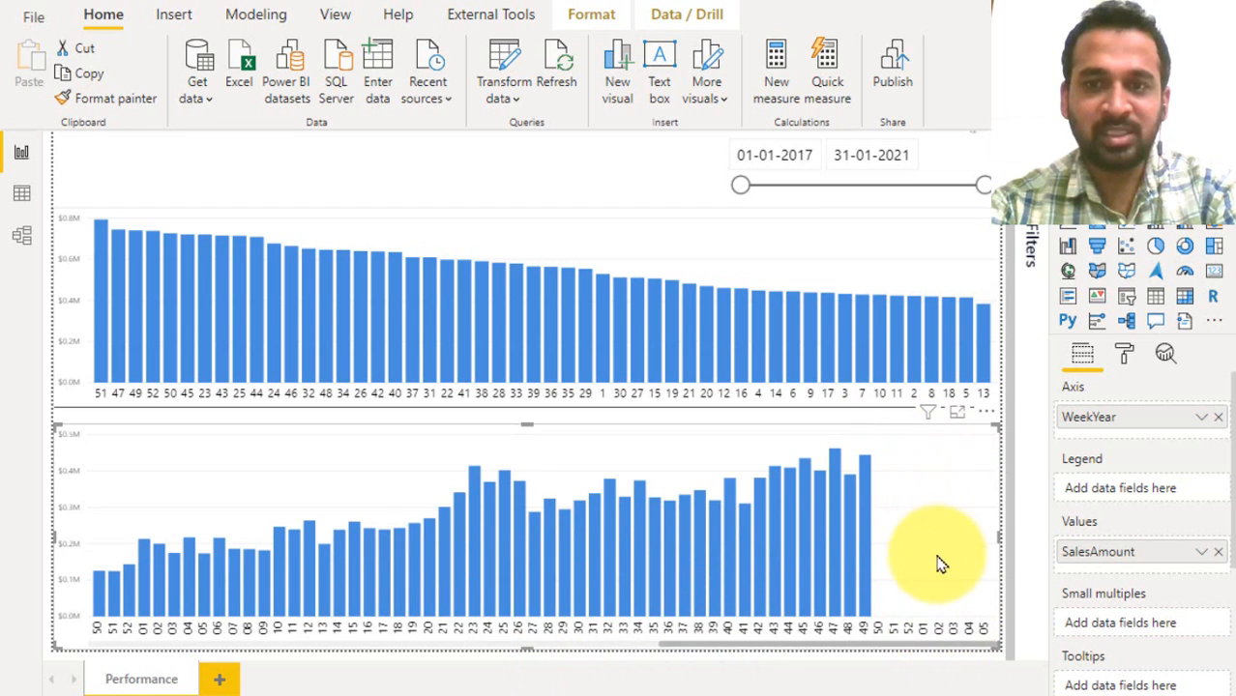
mouse_move(909, 596)
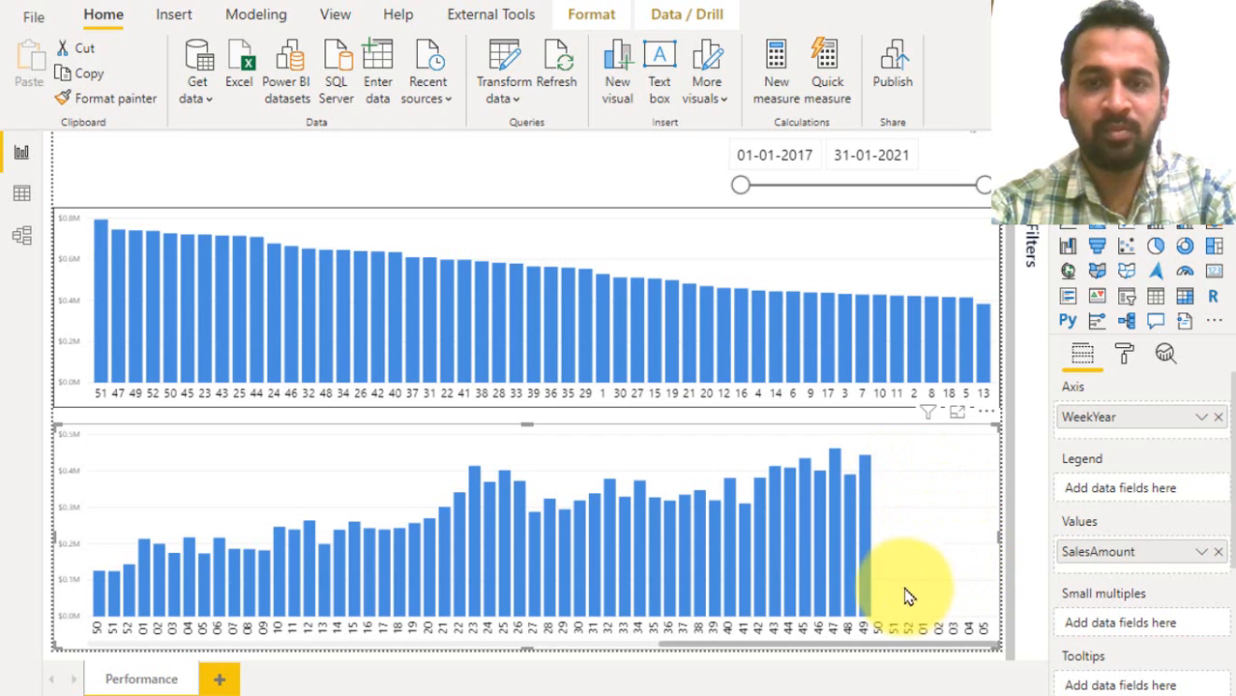
mouse_move(387, 538)
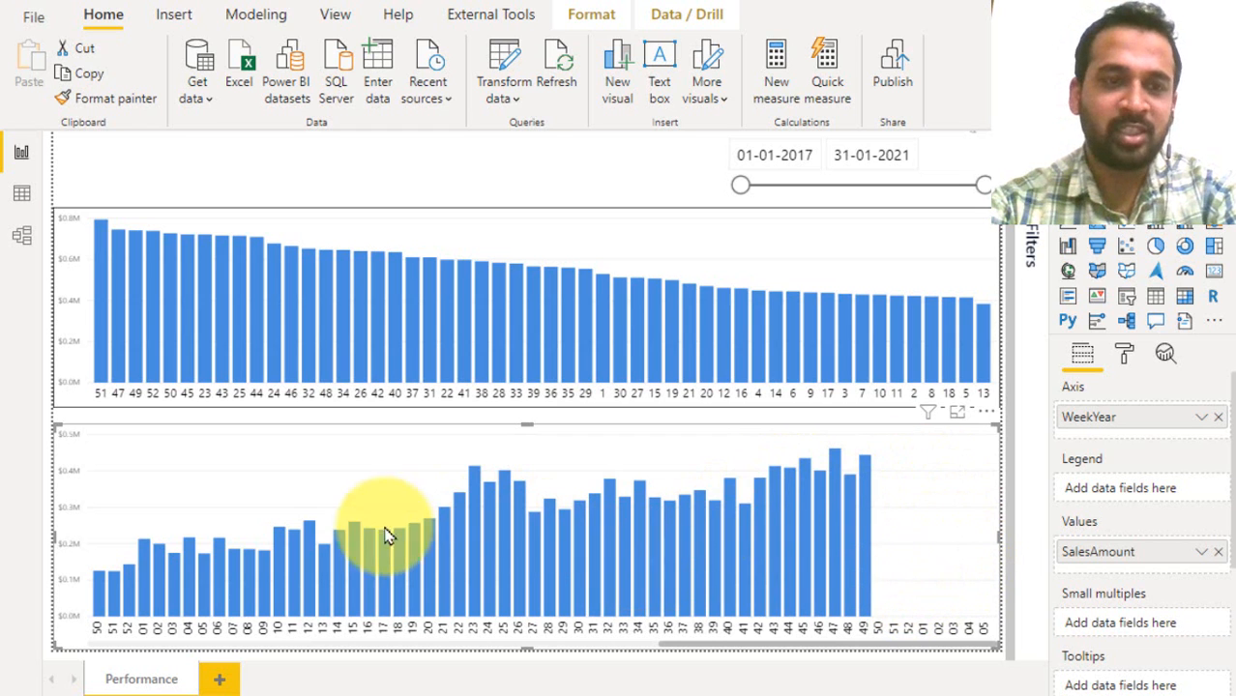
mouse_move(172, 580)
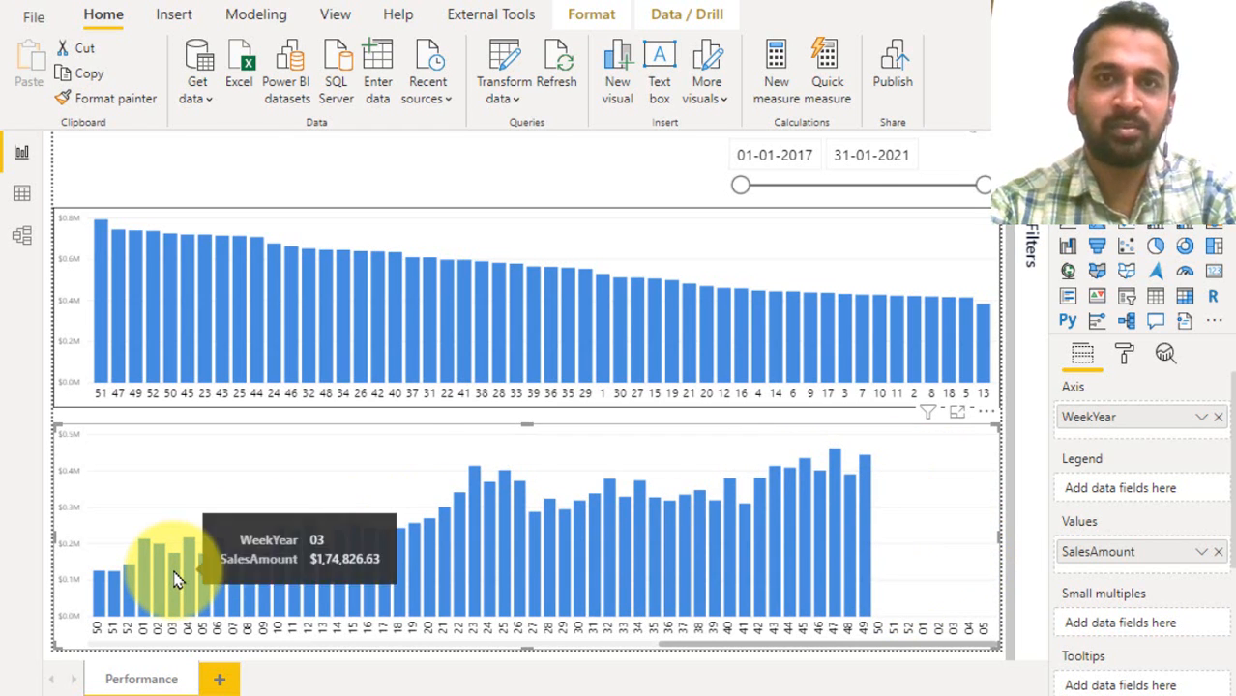